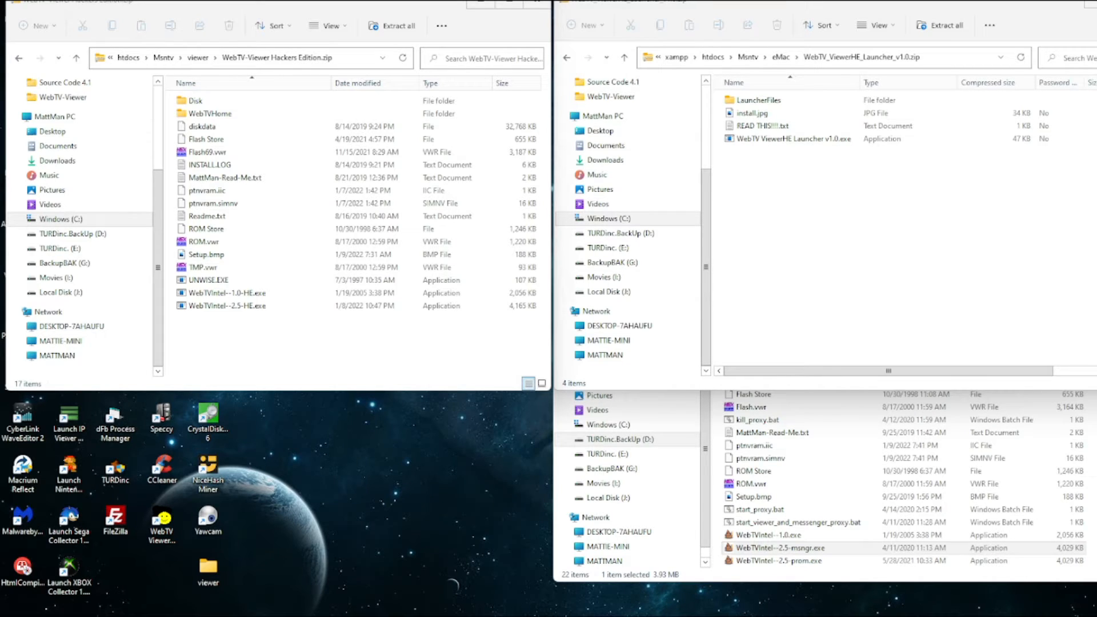
Step: Copy all 17 Hackers Edition archive items, including Disk and WebTVHome, into the desktop viewer folder
click(276, 57)
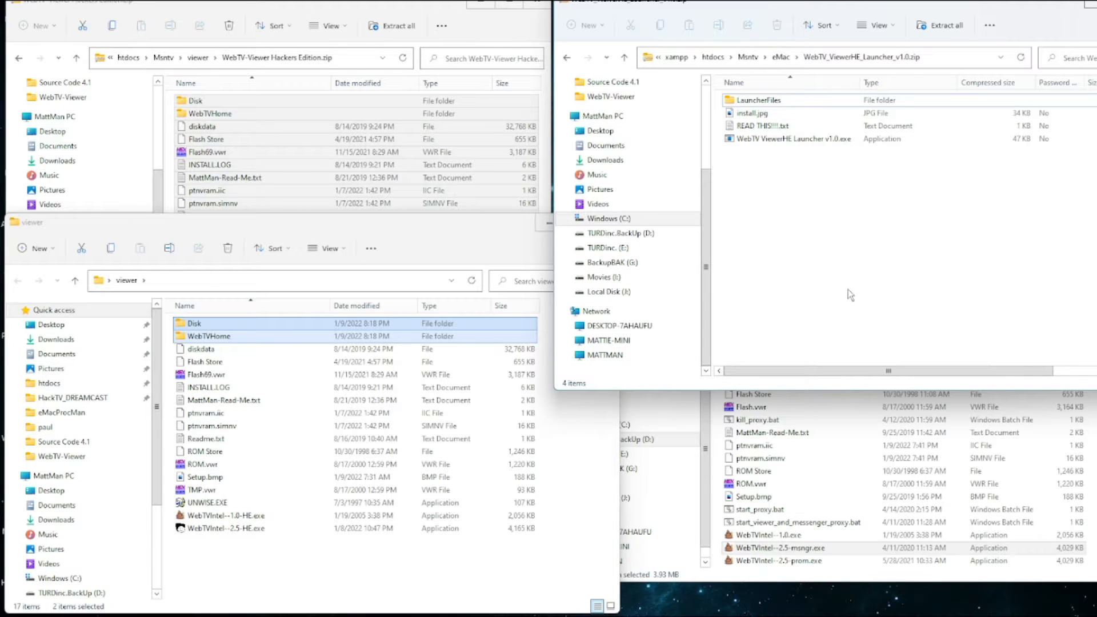
mouse_move(859, 296)
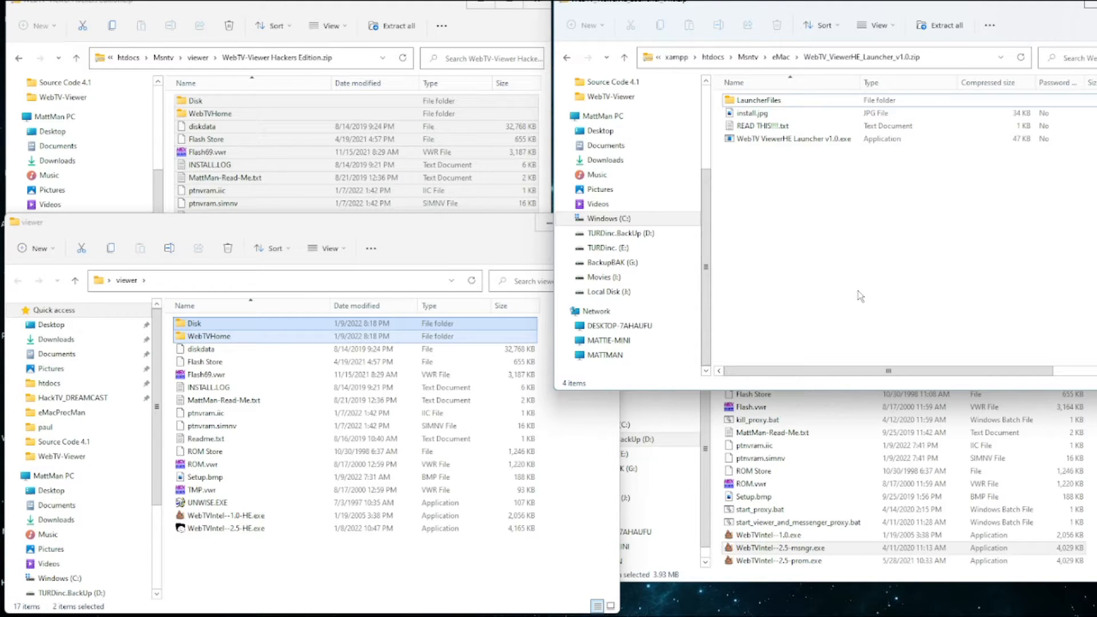
mouse_move(890, 287)
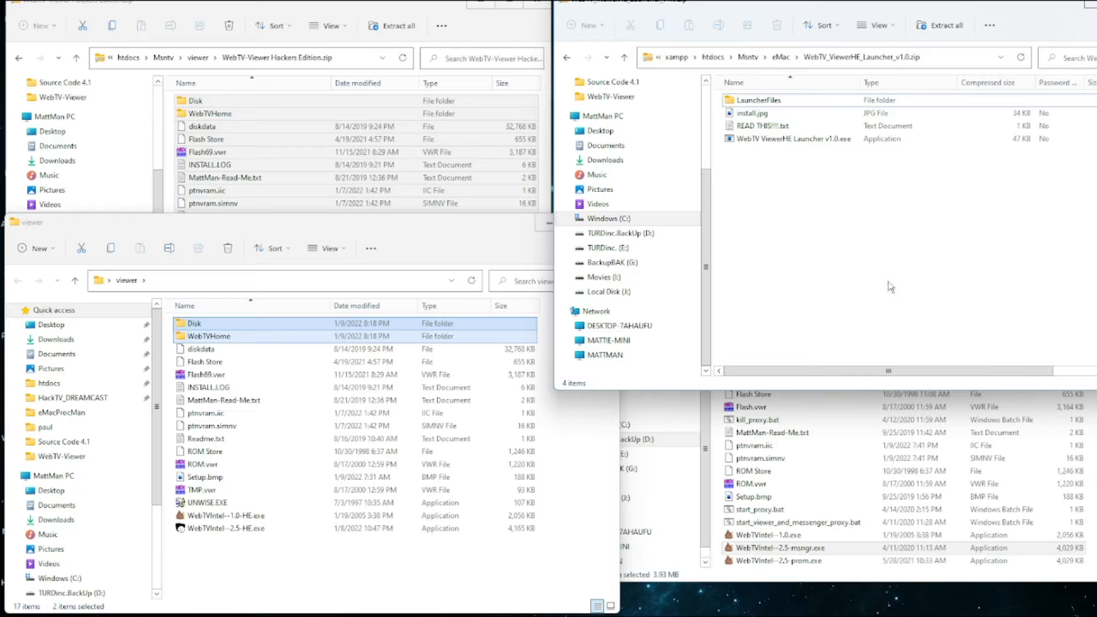
mouse_move(881, 261)
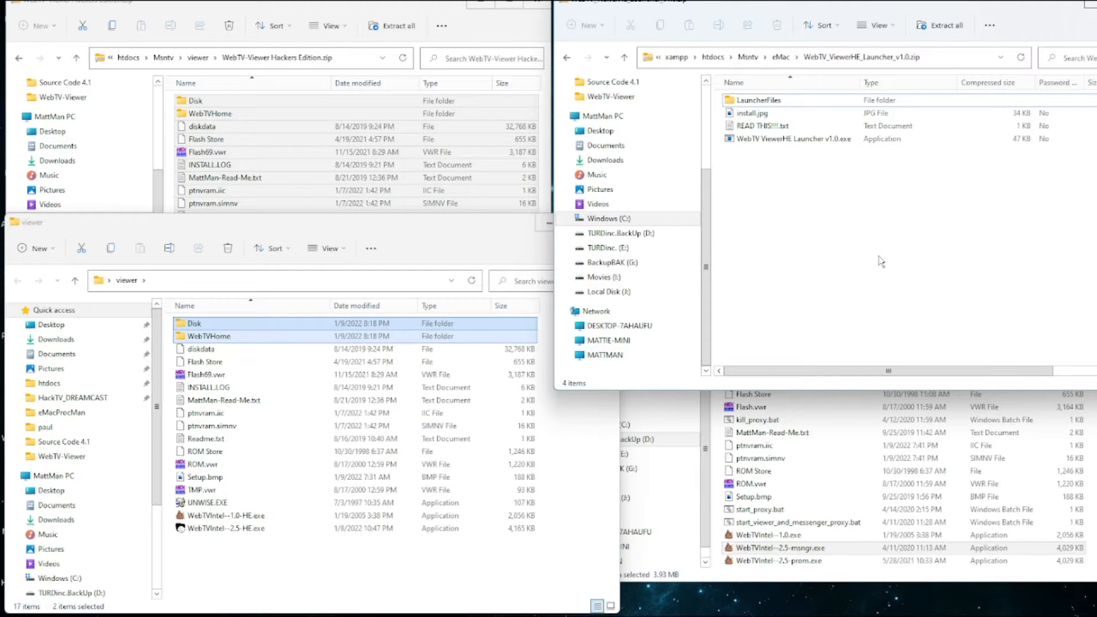
mouse_move(819, 249)
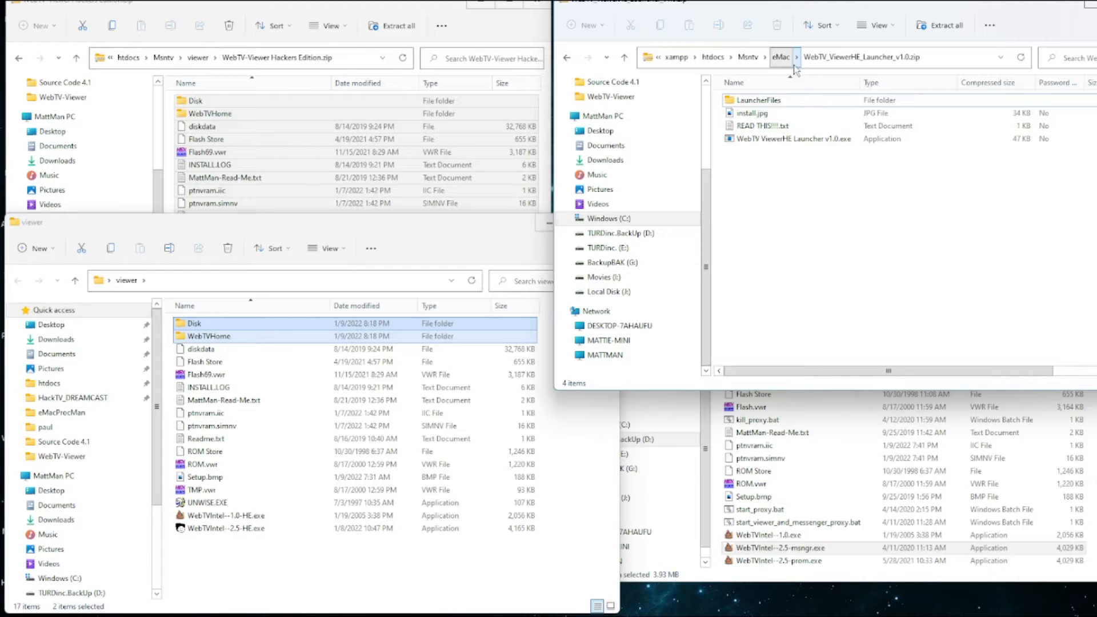
Step: Copy every WebTV_ViewerHE_Launcher_v1.0.zip item into the viewer folder, bringing it to 21 items
click(875, 57)
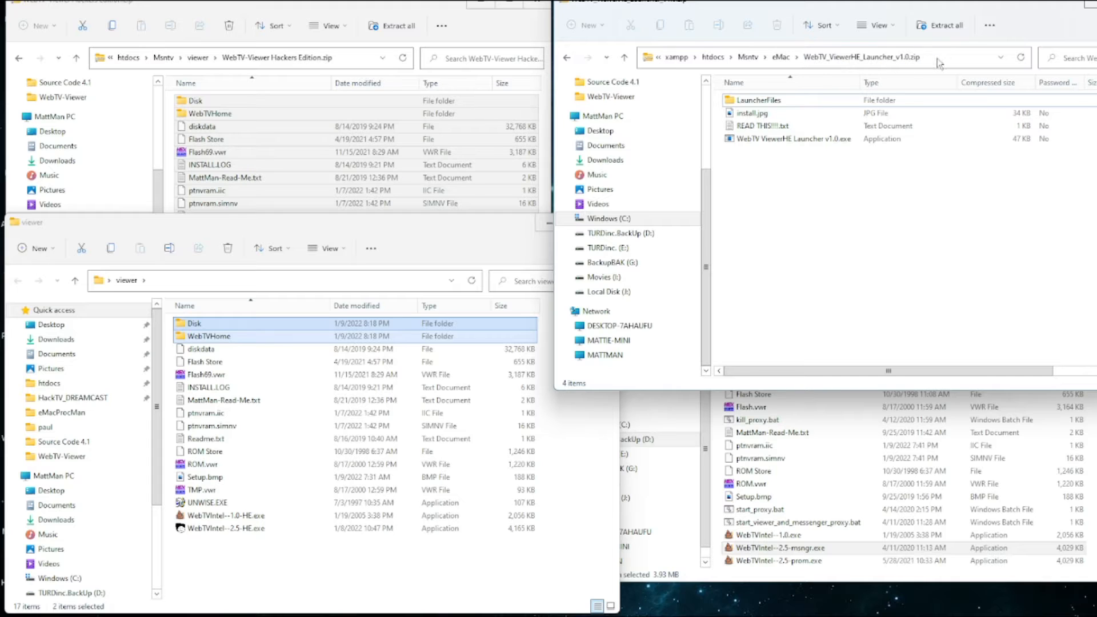
mouse_move(937, 62)
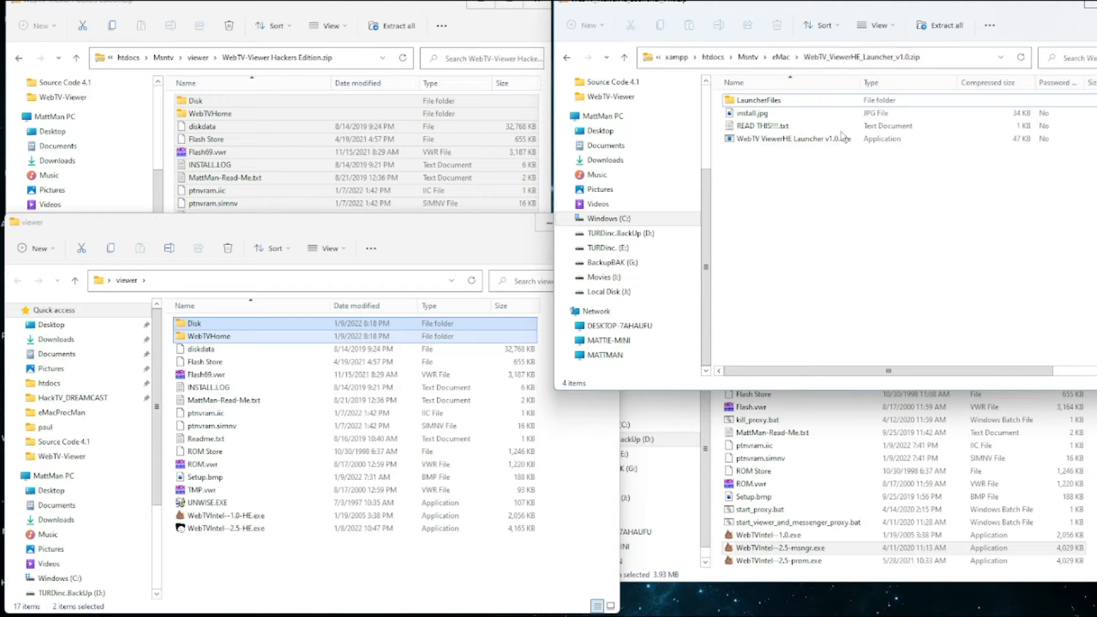
key(ctrl+a)
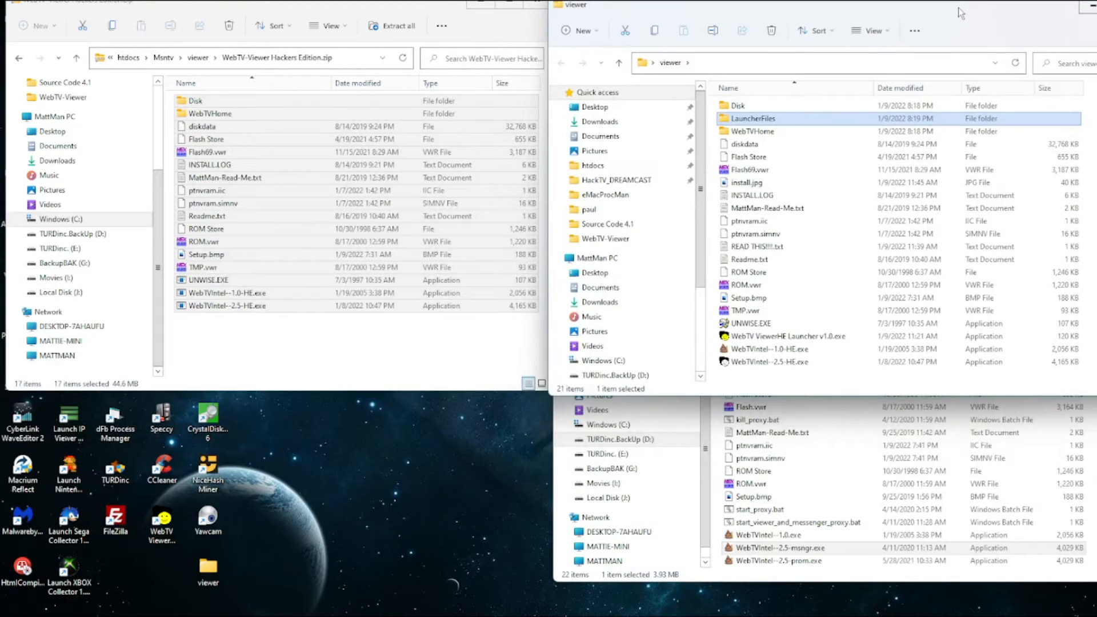
Step: Create a shortcut to WebTV ViewerHE Launcher v1.0.exe and close the viewer folder window
click(786, 337)
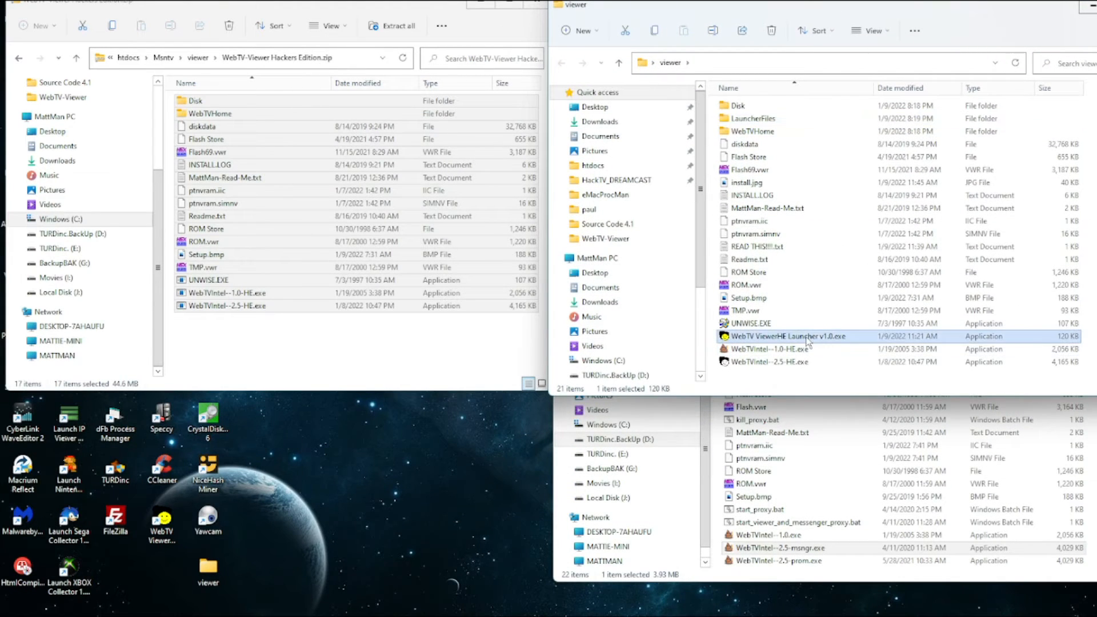
right_click(791, 336)
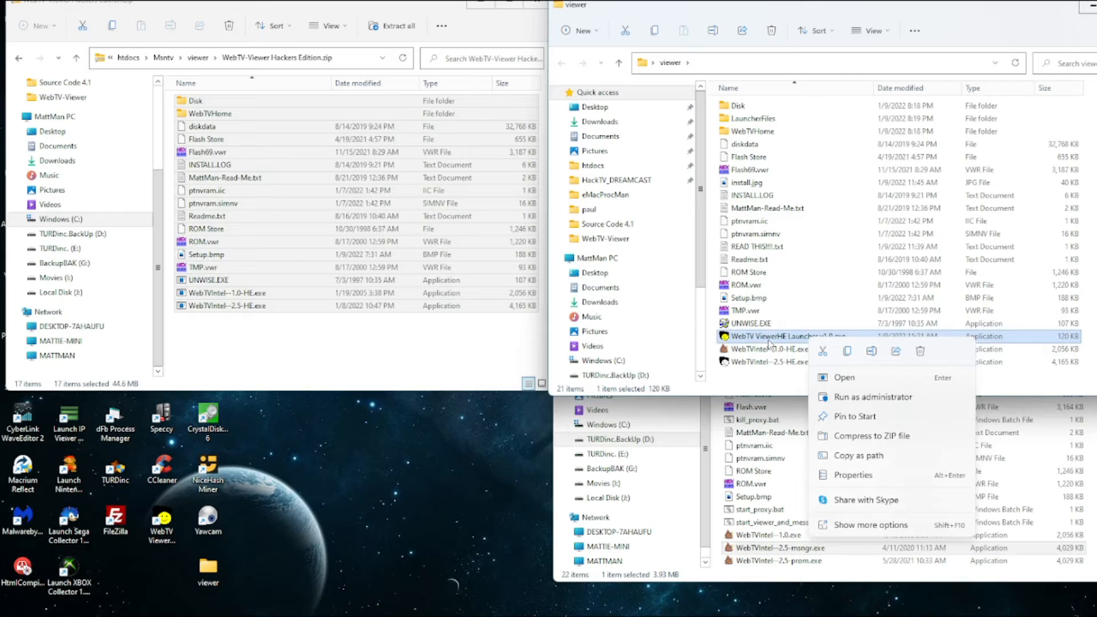
click(254, 553)
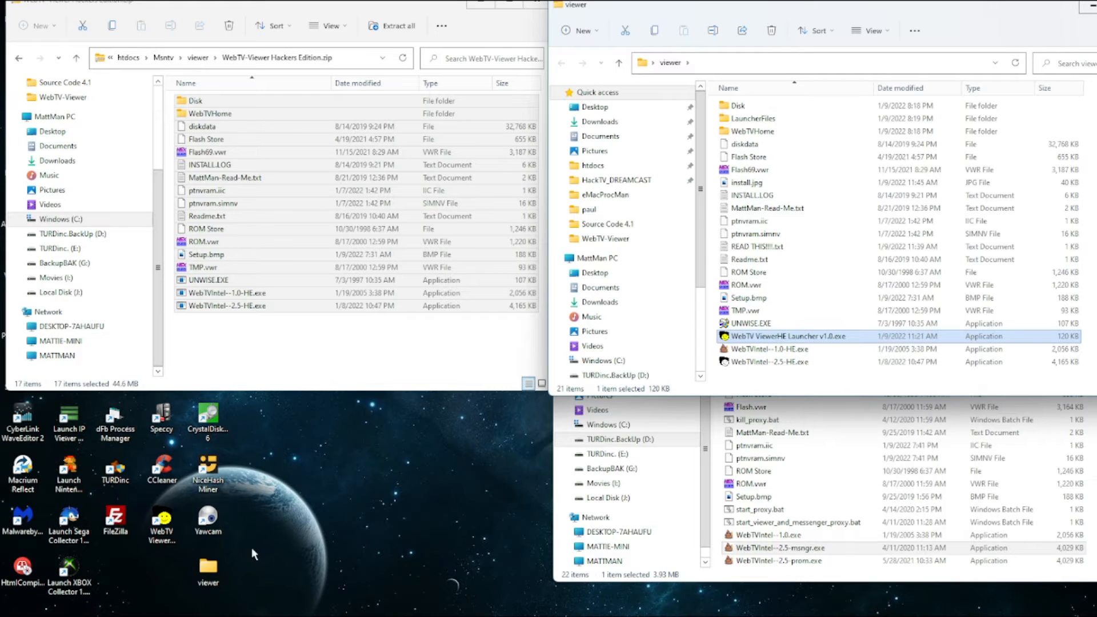
right_click(783, 336)
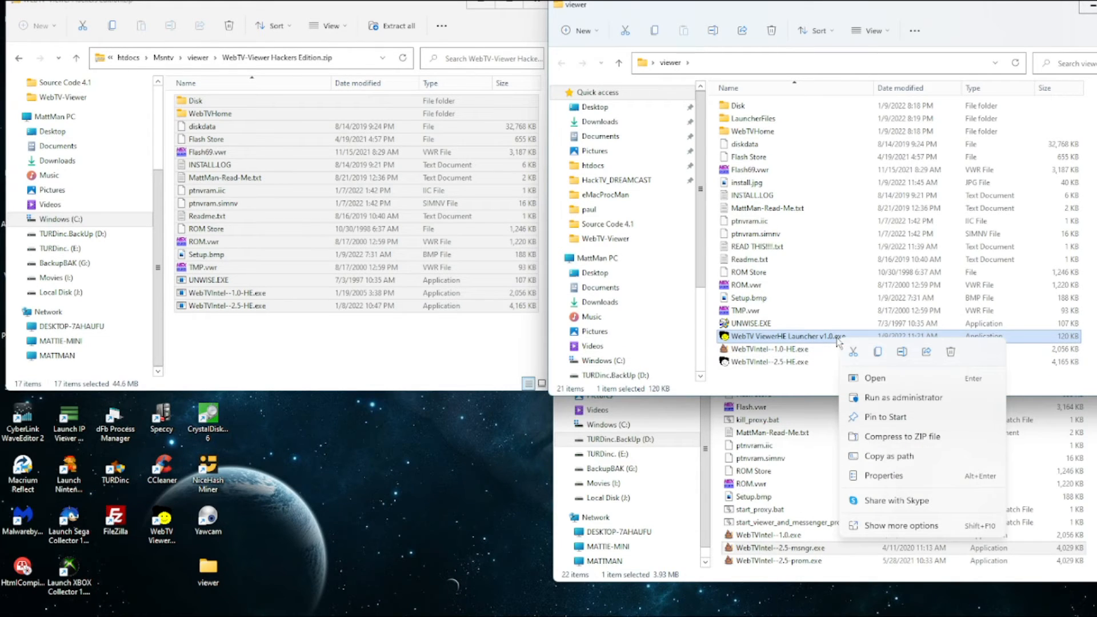
click(902, 526)
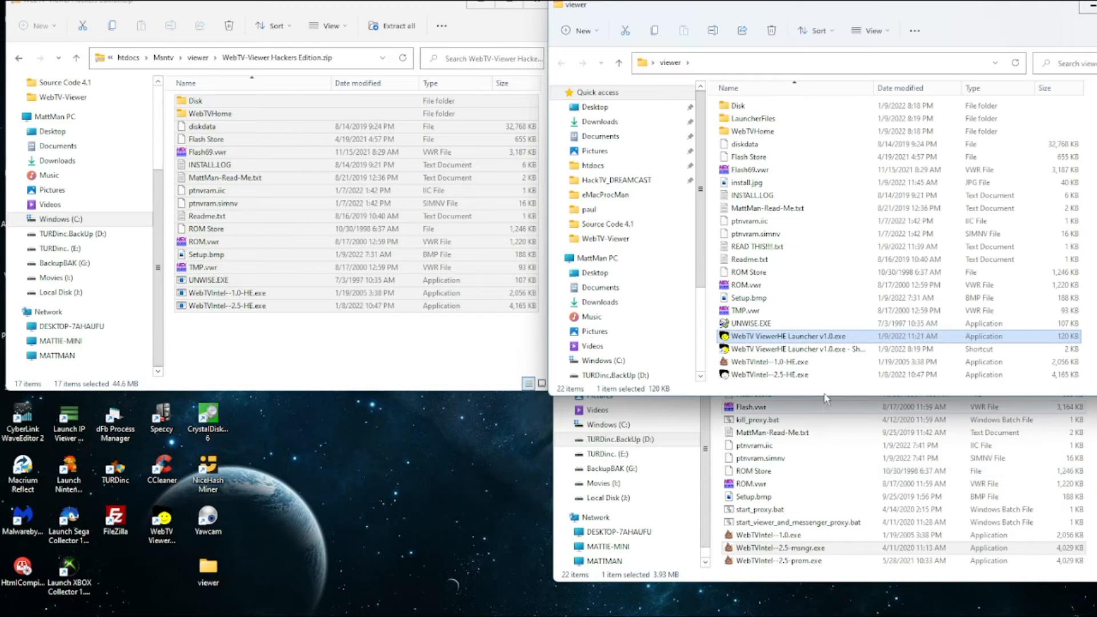
click(769, 374)
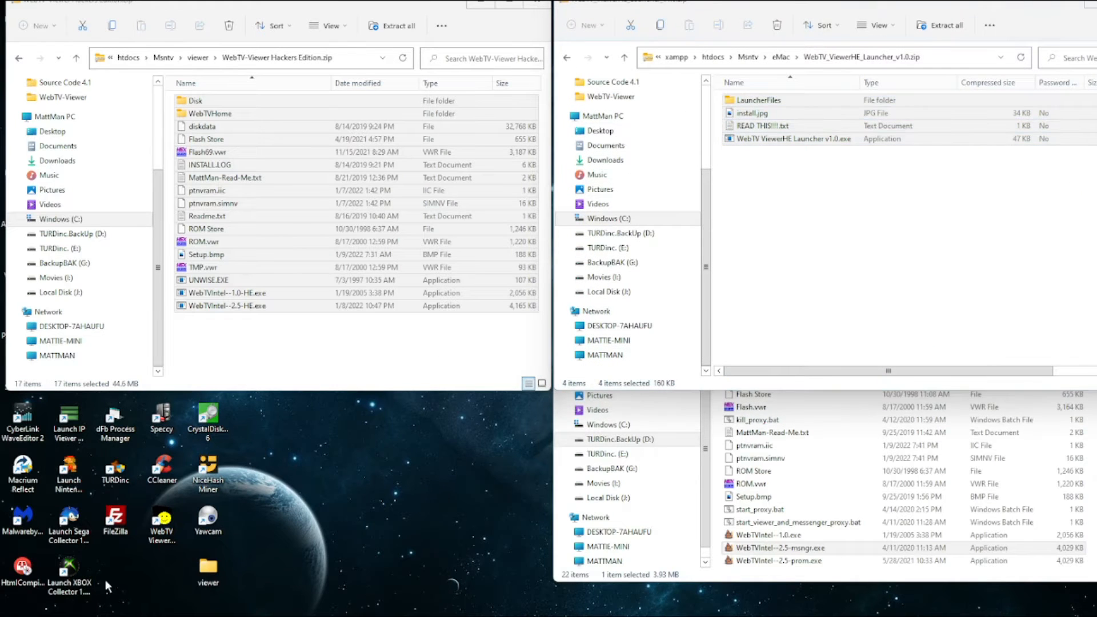
Step: Launch WebTV Viewer Launcher from its desktop shortcut and bring up the Reset Viewer dialog
double_click(161, 523)
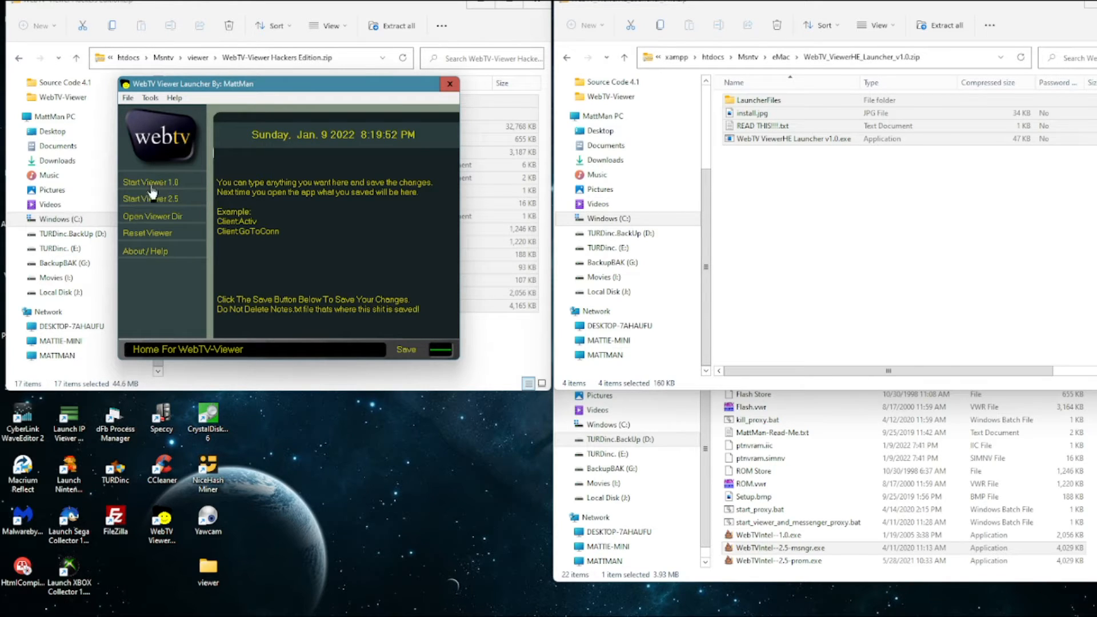
mouse_move(147, 223)
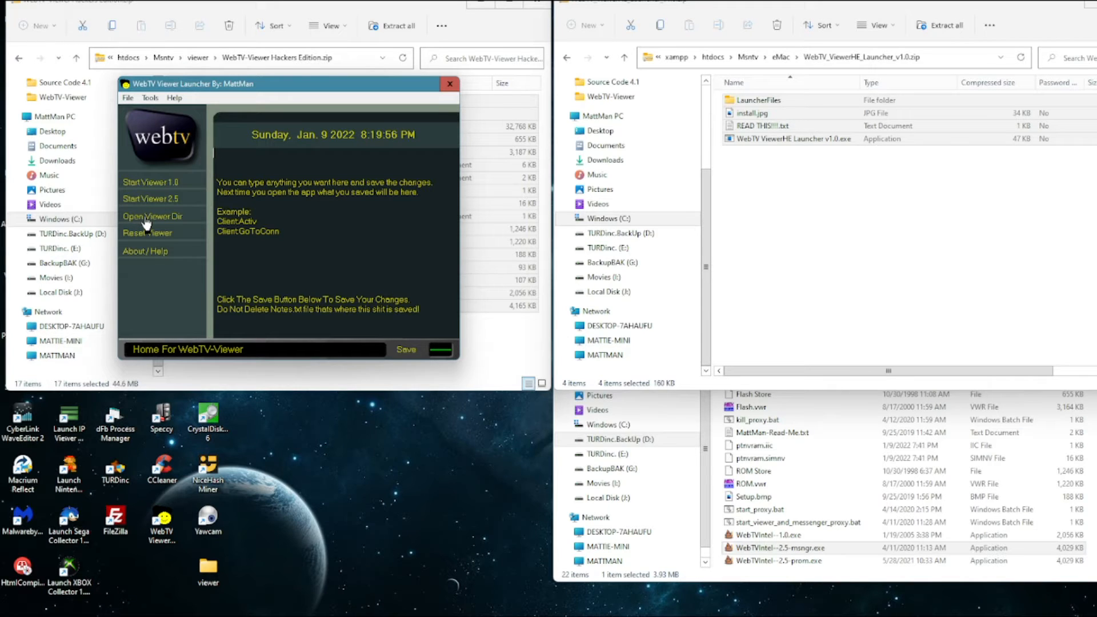
mouse_move(135, 240)
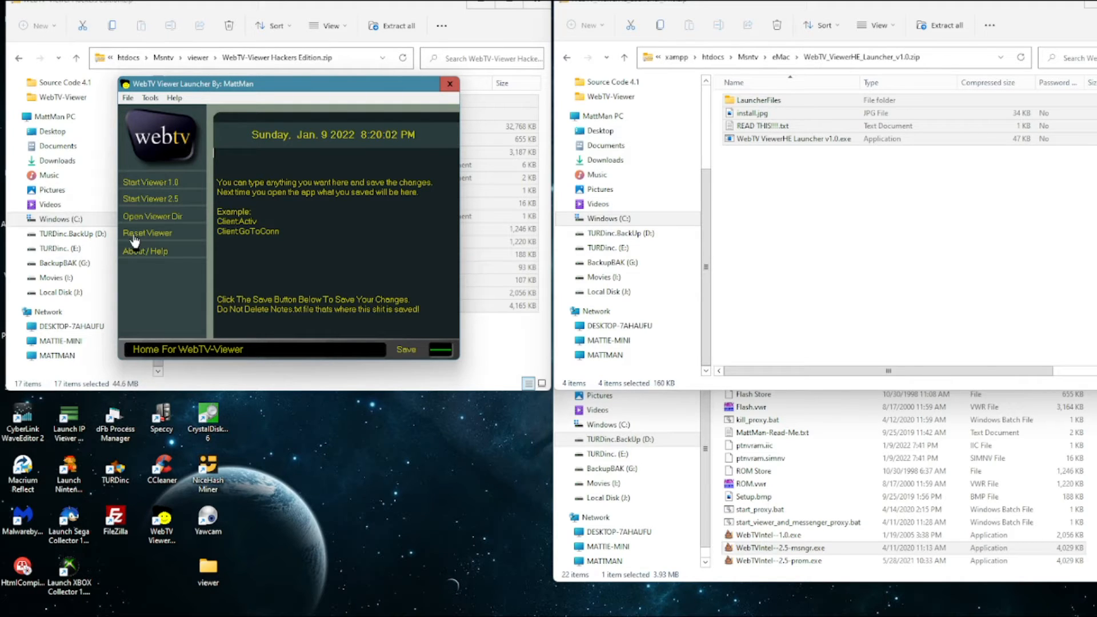
click(147, 233)
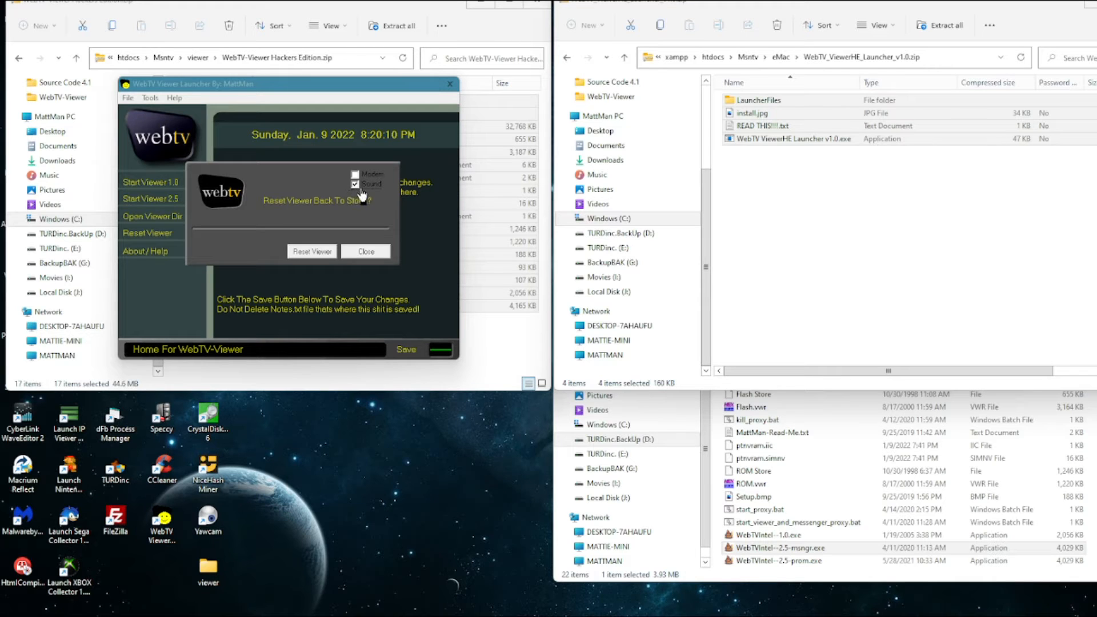
mouse_move(361, 196)
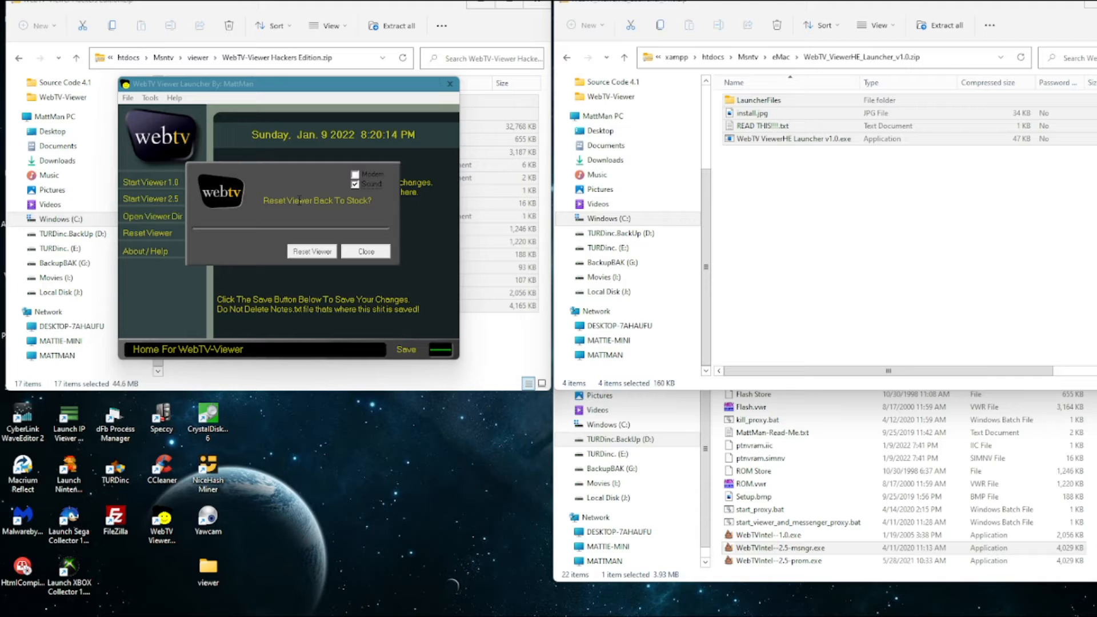
mouse_move(271, 259)
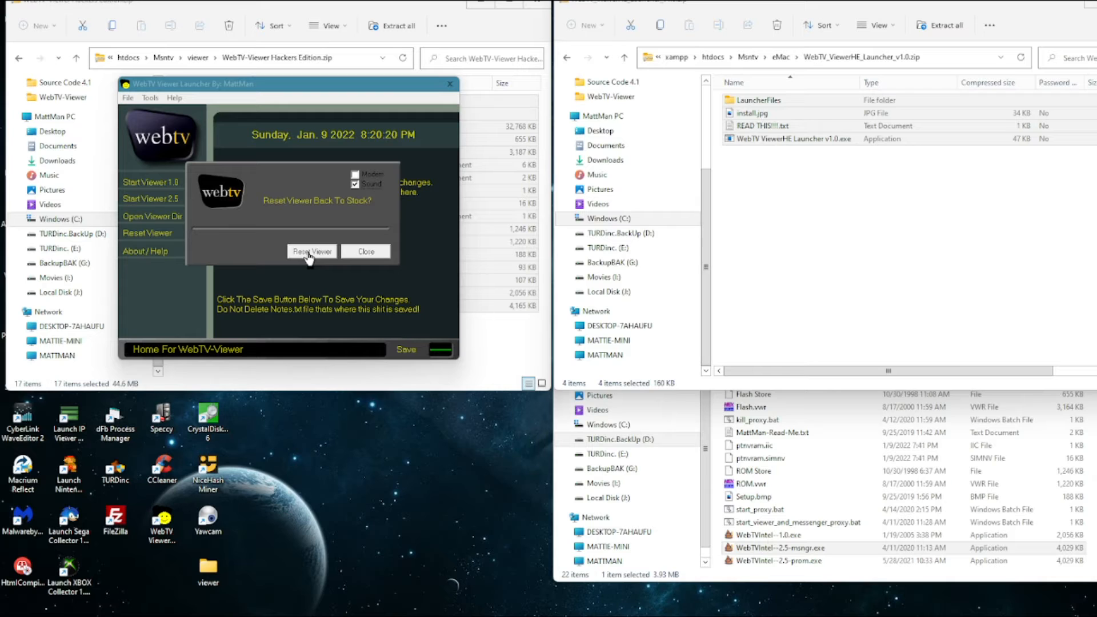
Step: Confirm Reset Viewer Back To Stock, returning to the launcher's main notes screen
click(310, 252)
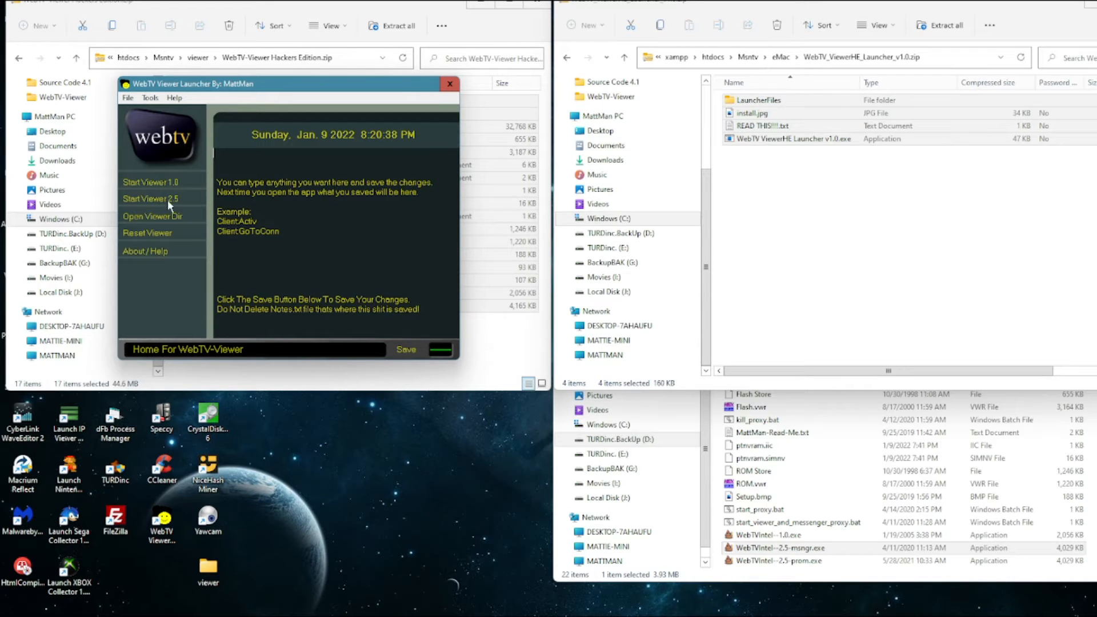
Step: Start viewer 2.5 and set its Web Mode home page to the Revival server address
click(150, 199)
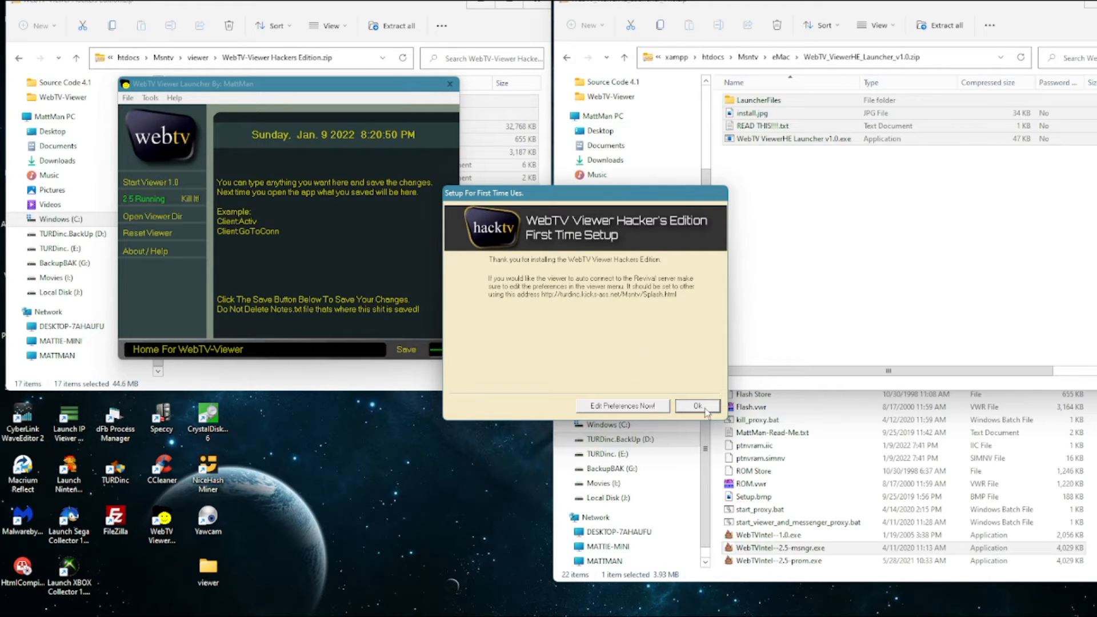
mouse_move(618, 411)
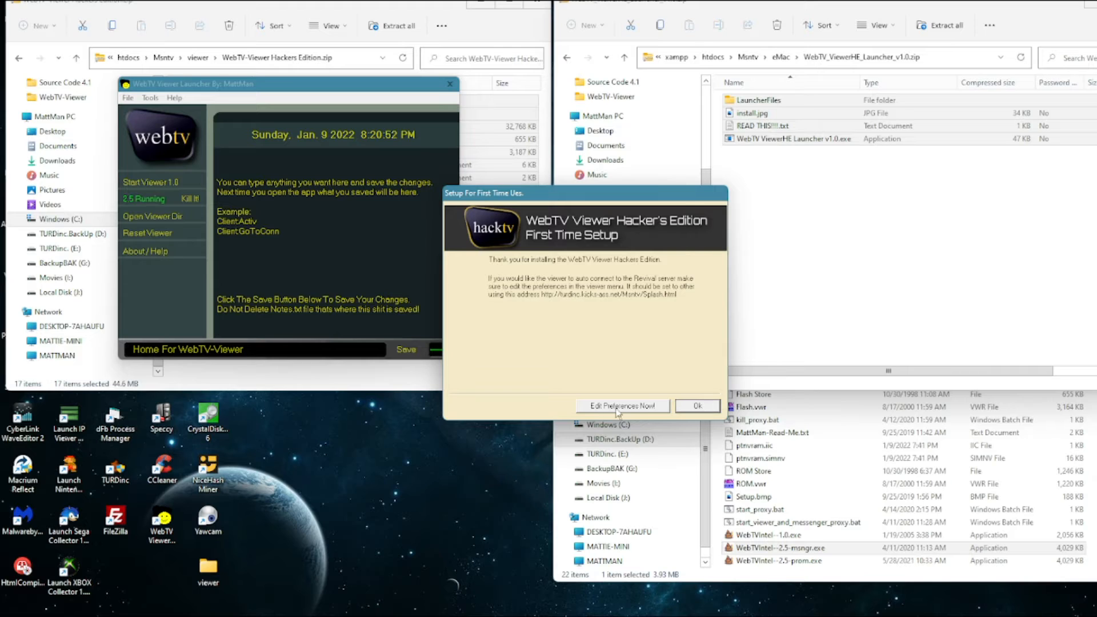
click(620, 406)
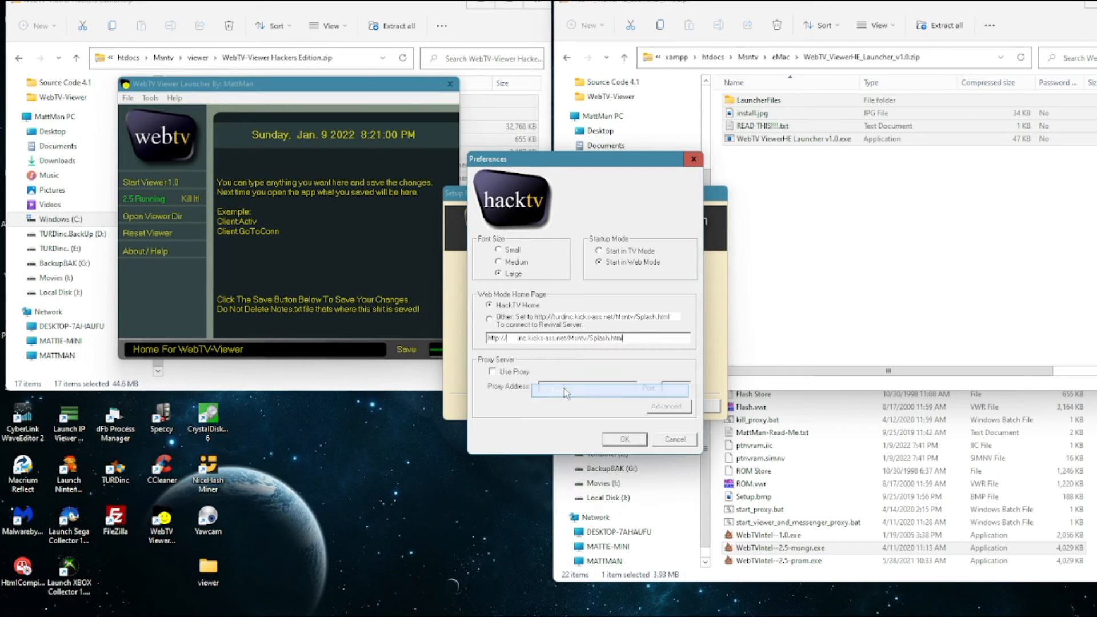
click(489, 319)
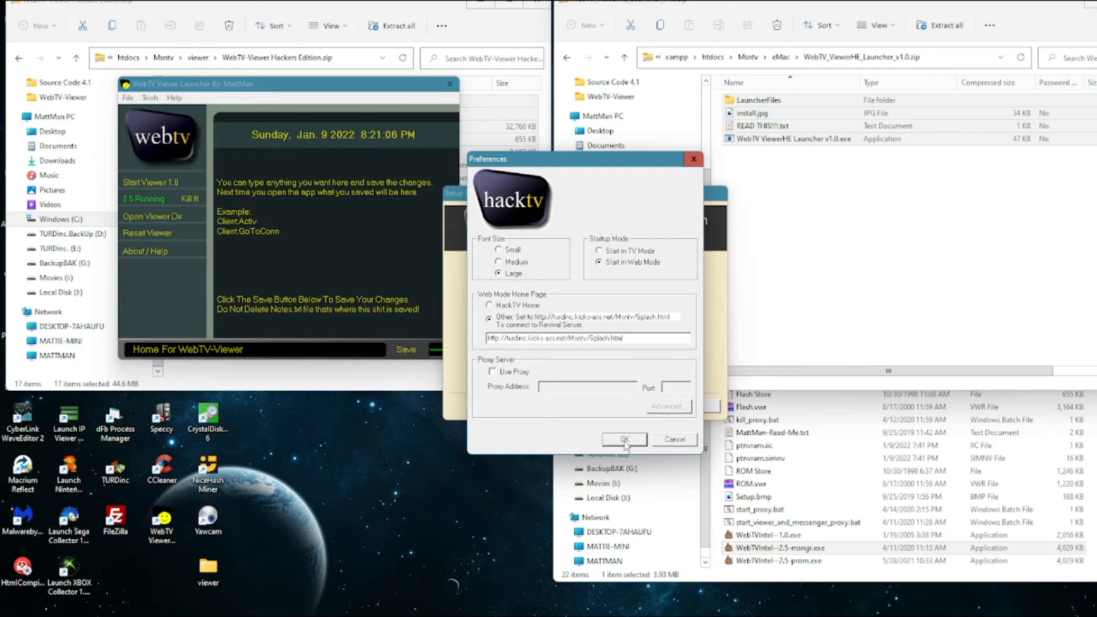
click(622, 439)
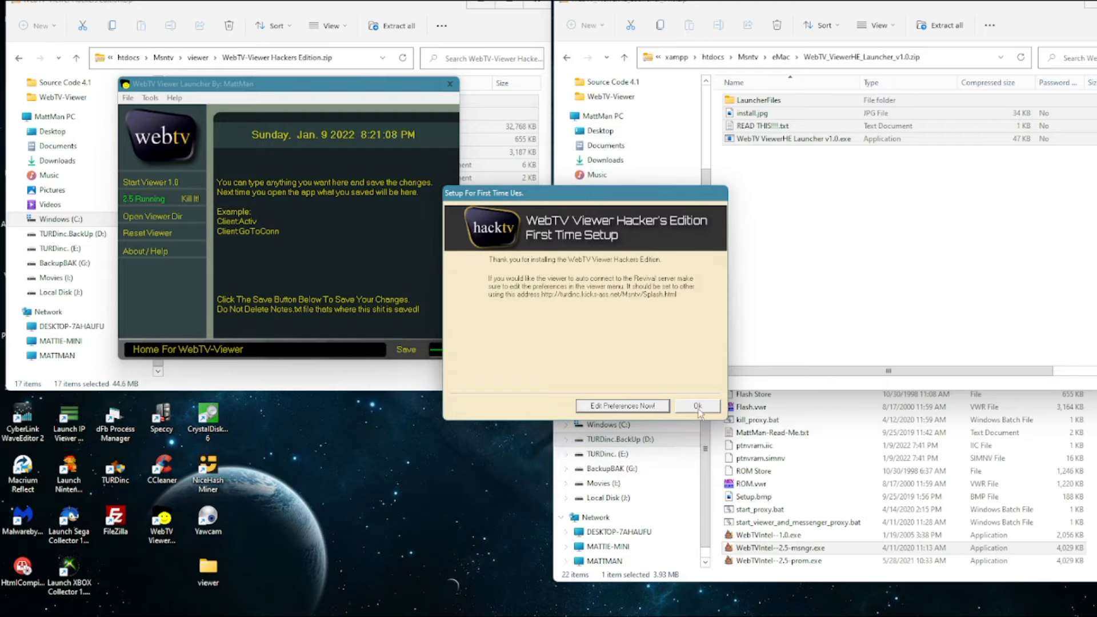
Step: Complete First Time Setup to reach Connection Setup, then close the viewer
click(695, 406)
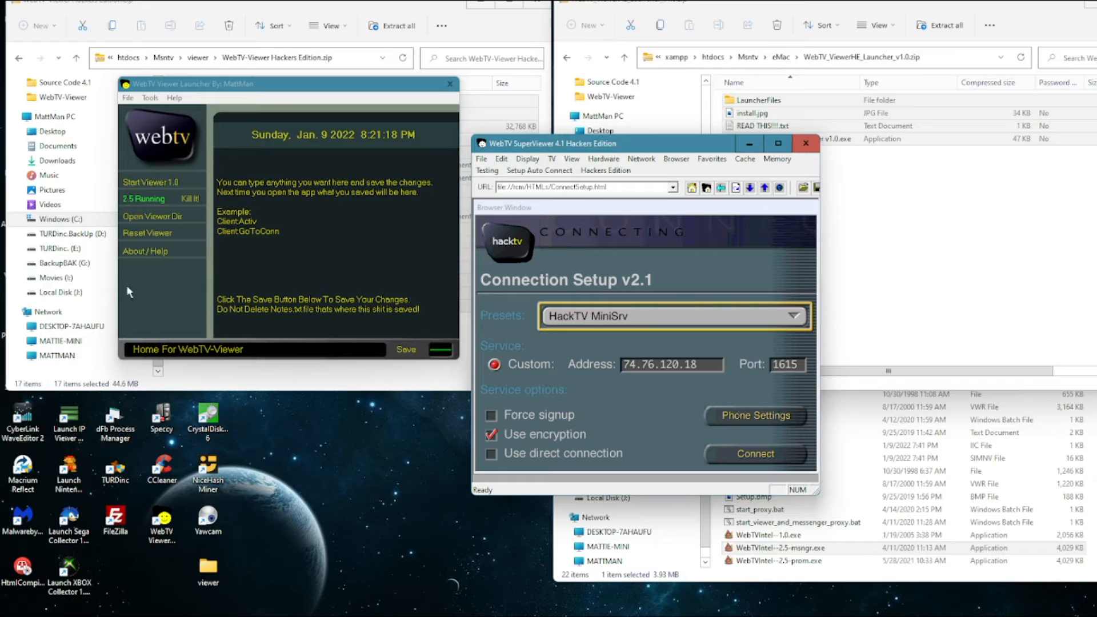
click(178, 198)
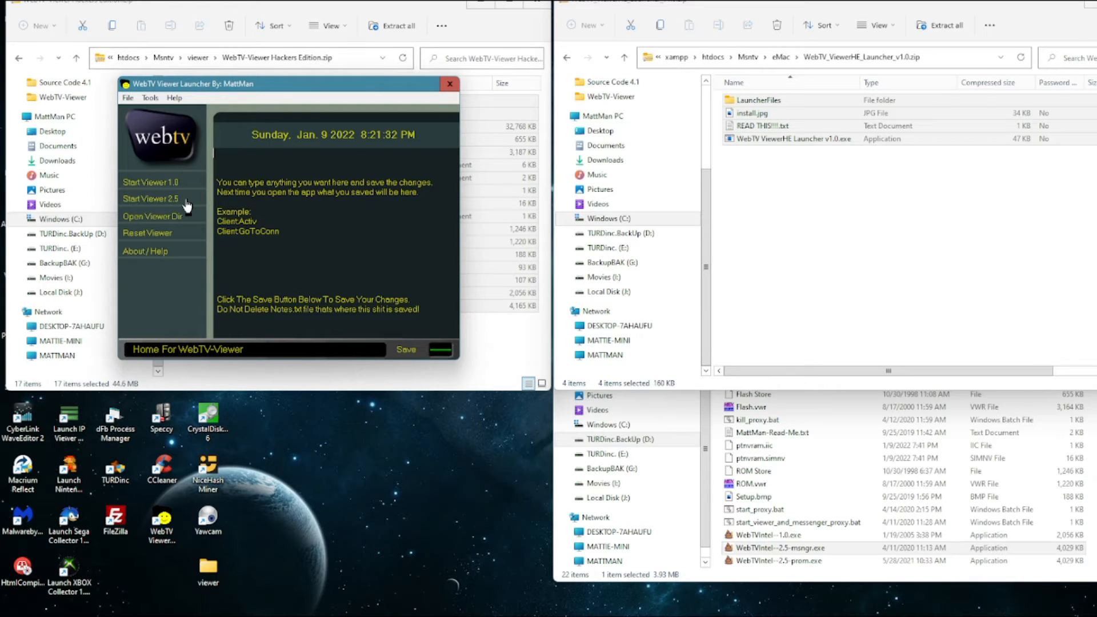
click(149, 199)
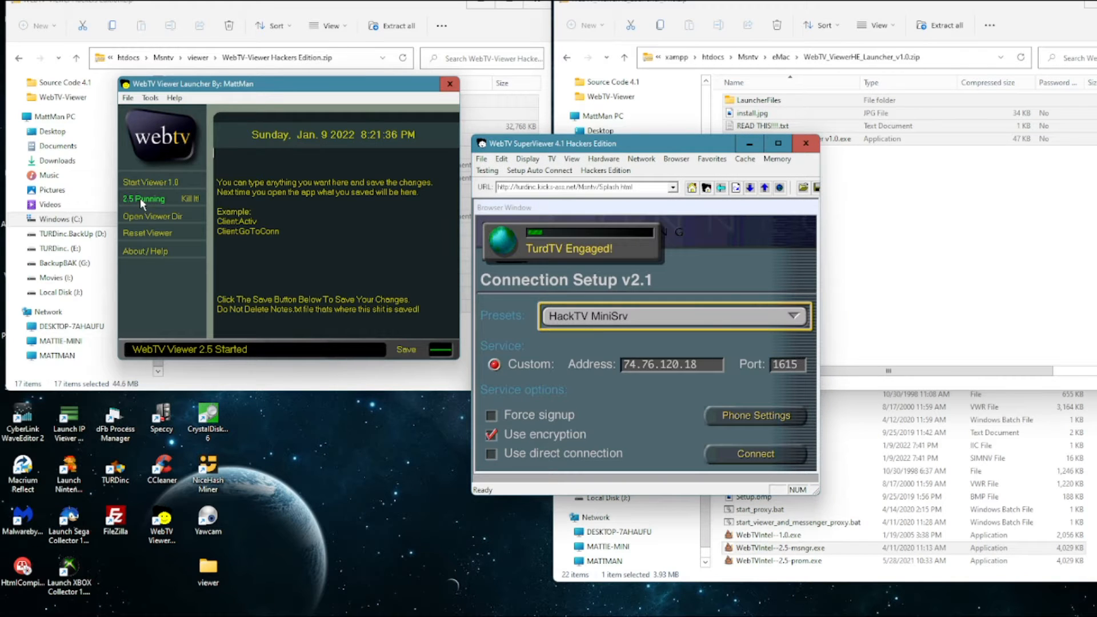
click(754, 453)
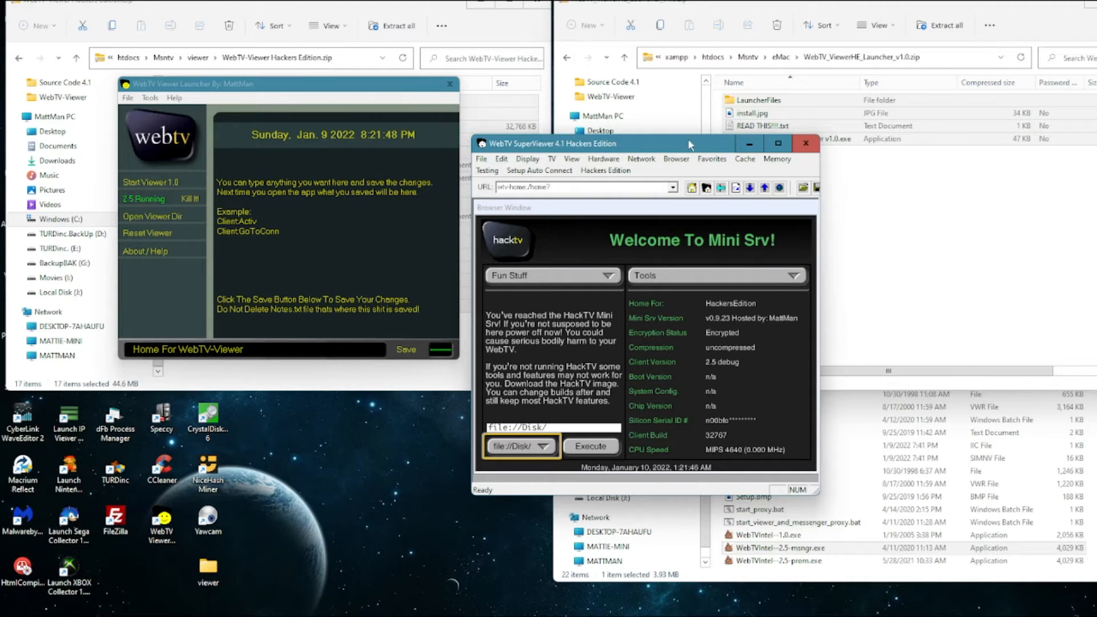
mouse_move(805, 144)
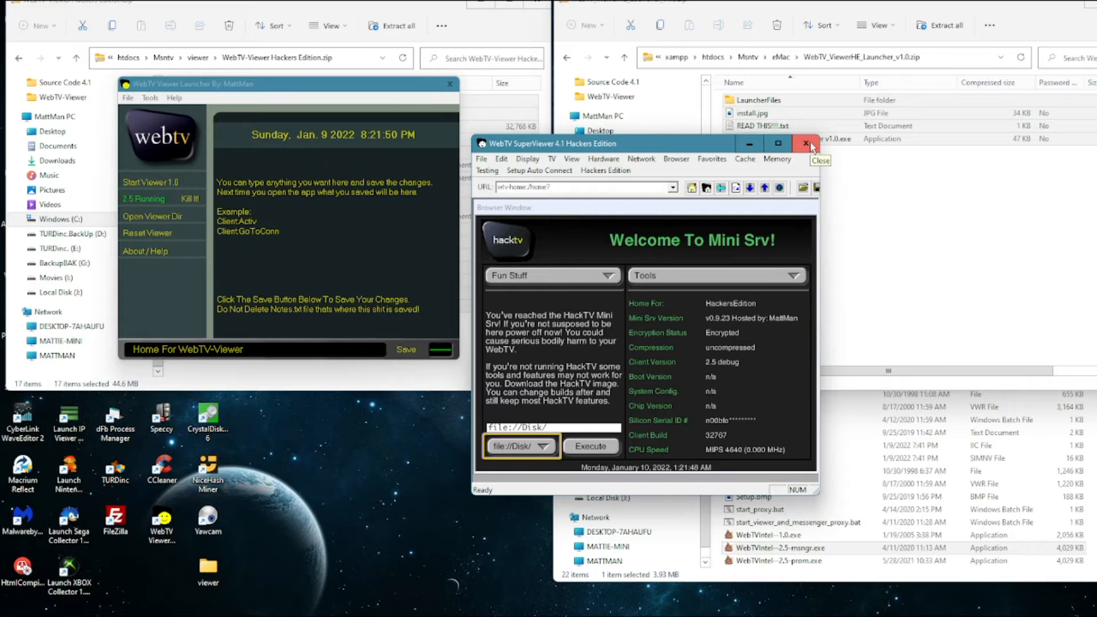
click(808, 143)
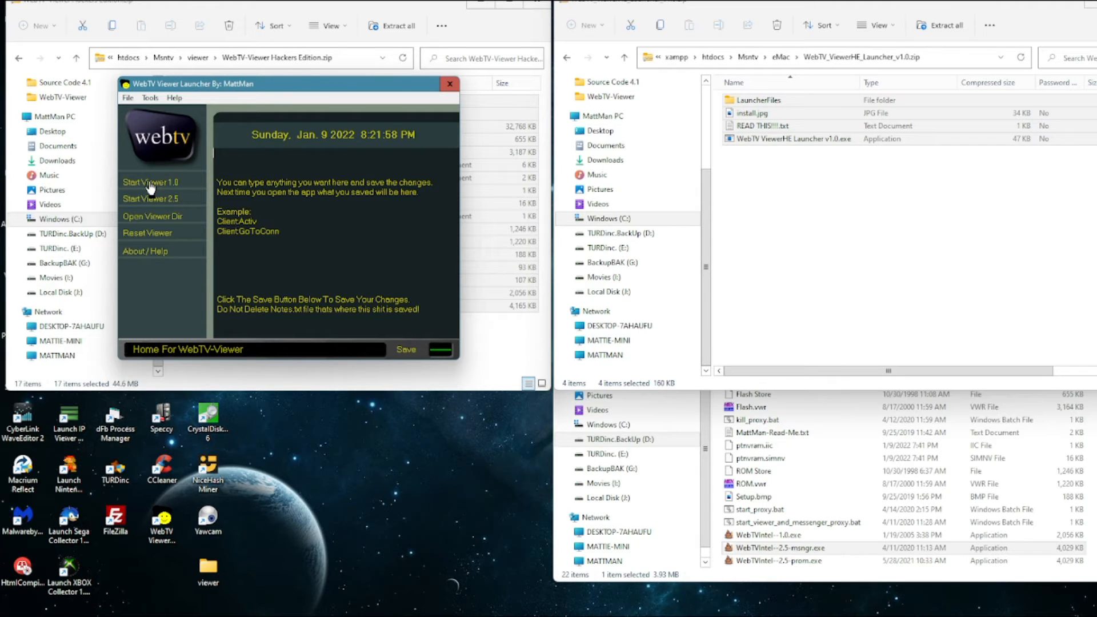
click(150, 181)
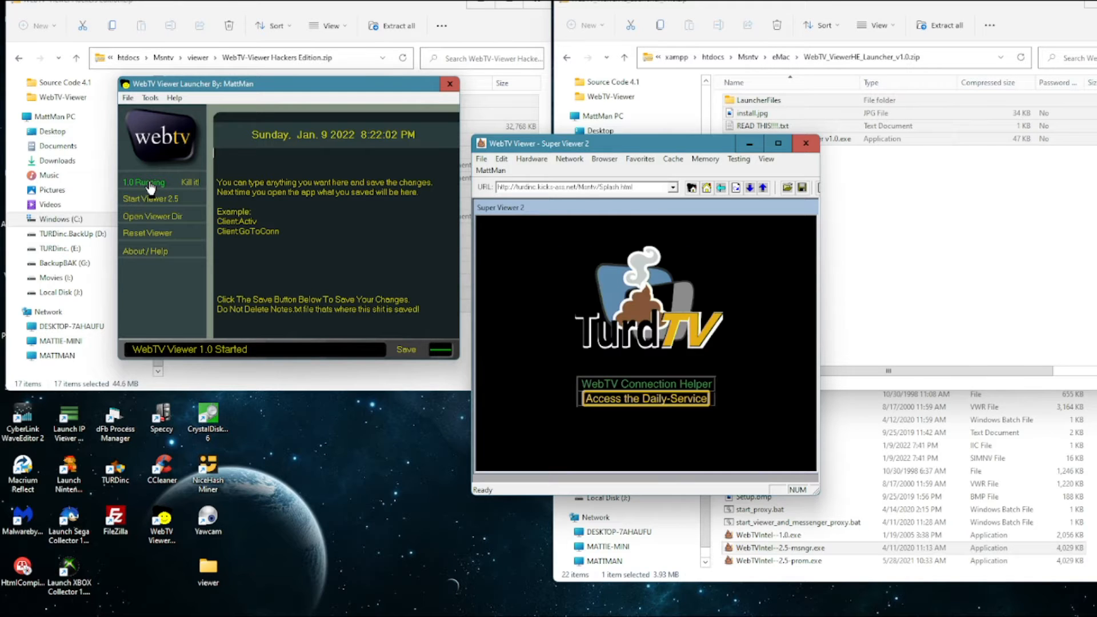
click(644, 398)
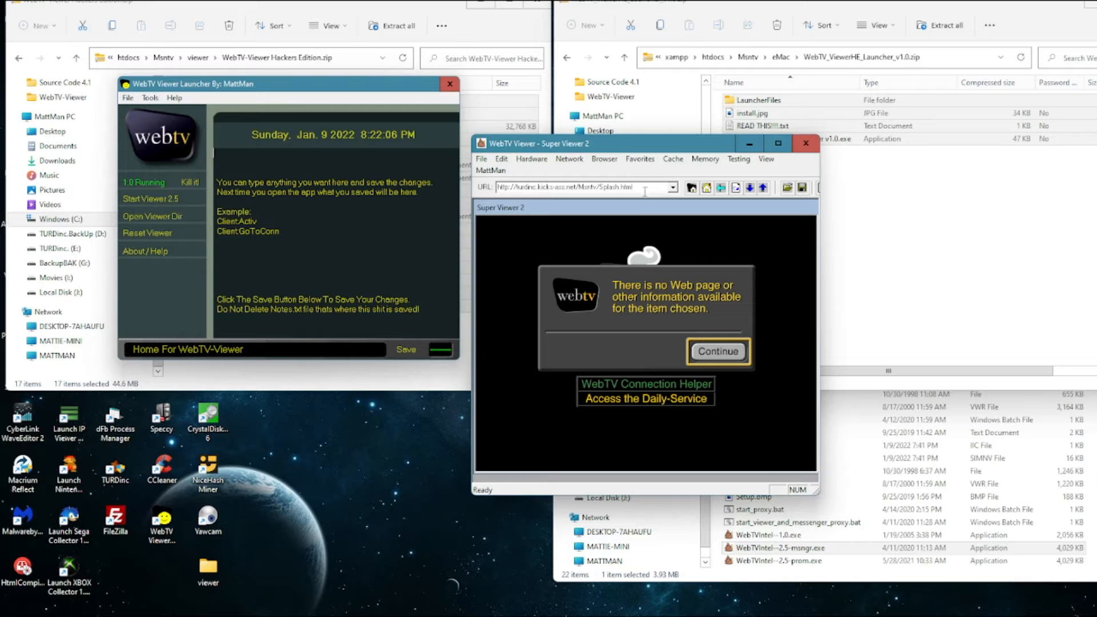
triple_click(580, 187)
text(client:activ)
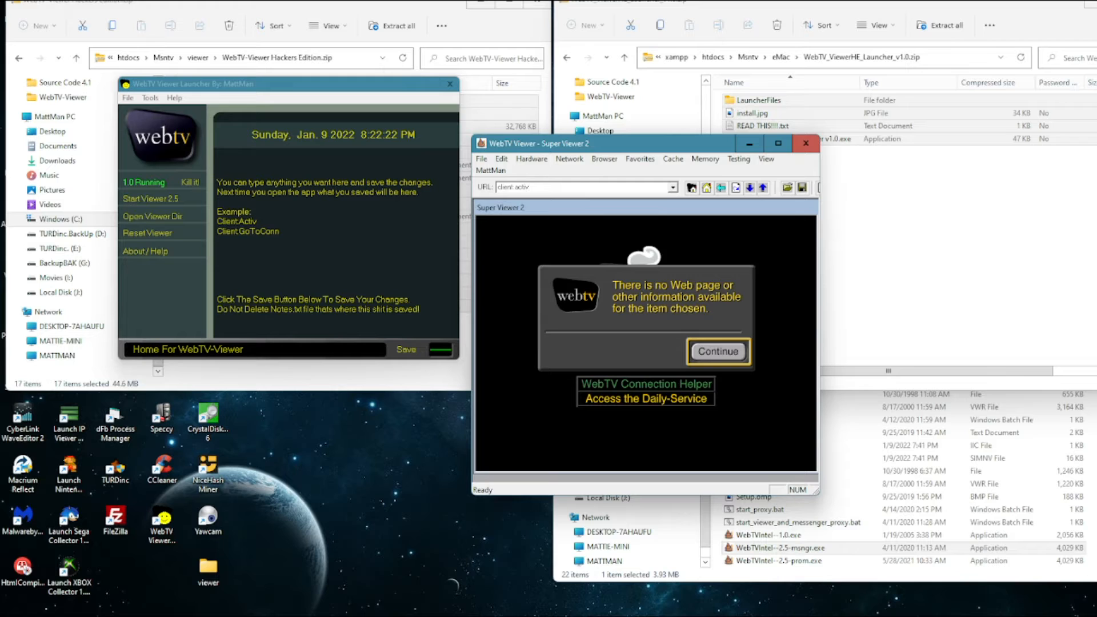
click(717, 350)
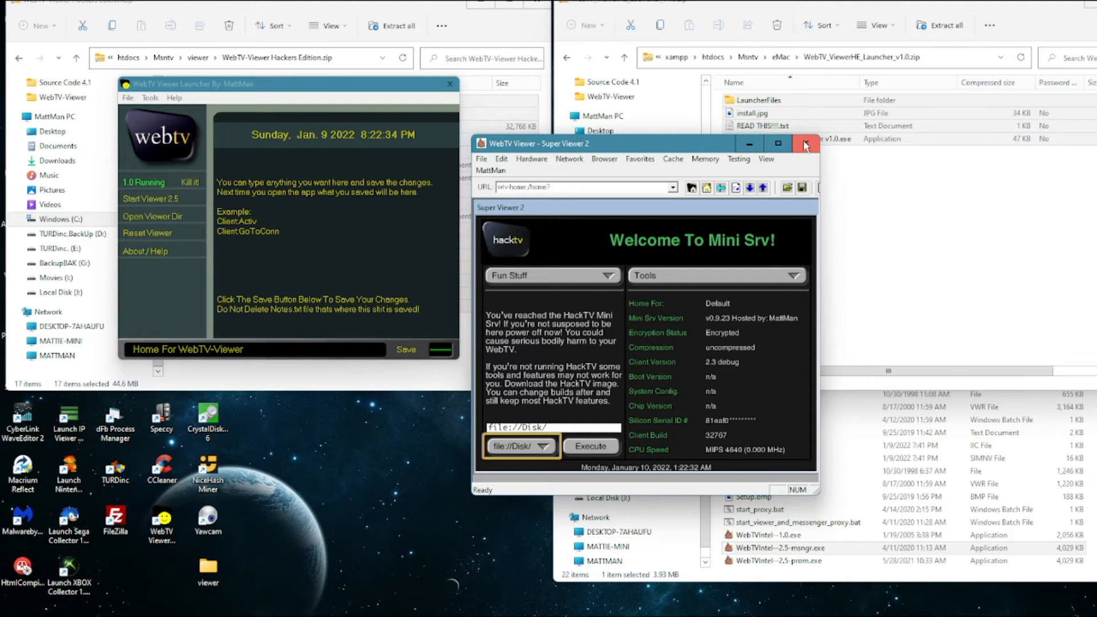
mouse_move(805, 143)
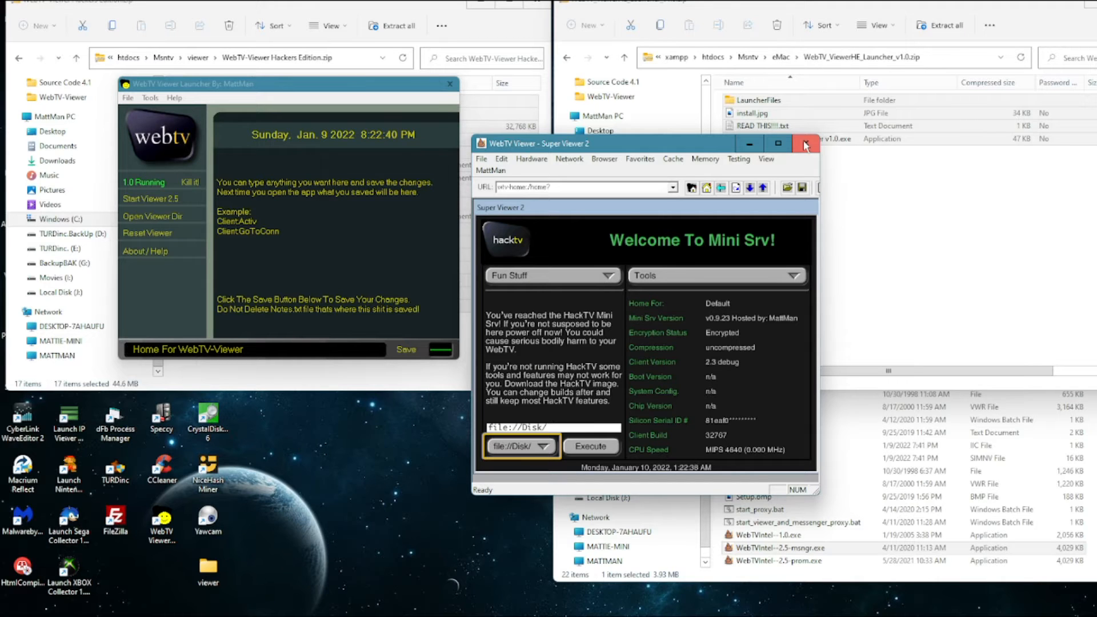
click(806, 143)
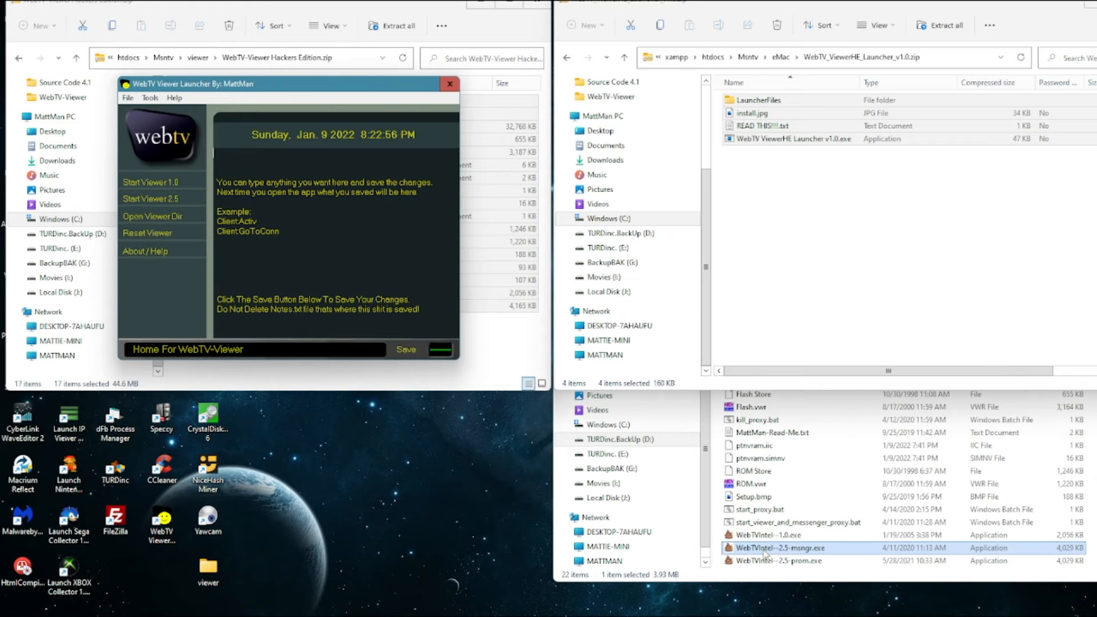
double_click(778, 548)
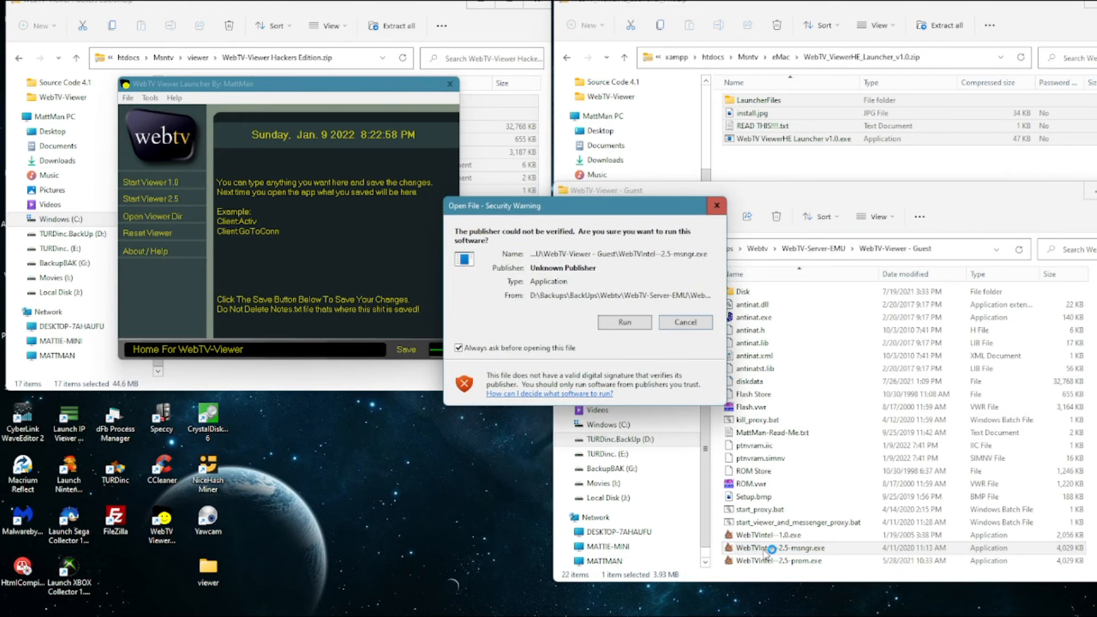
mouse_move(627, 342)
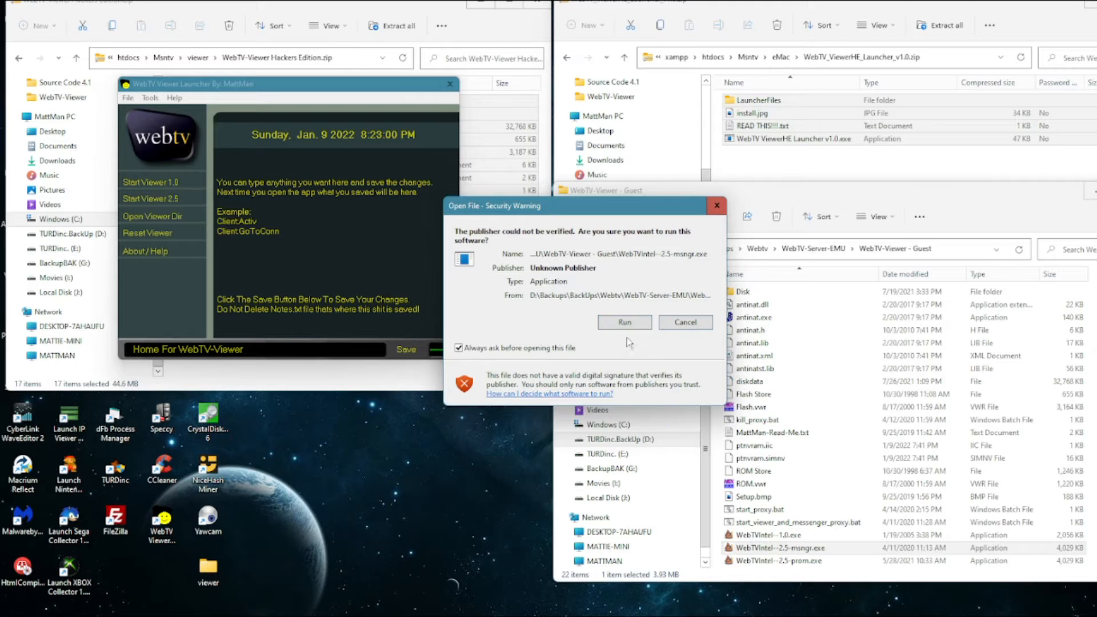
click(622, 322)
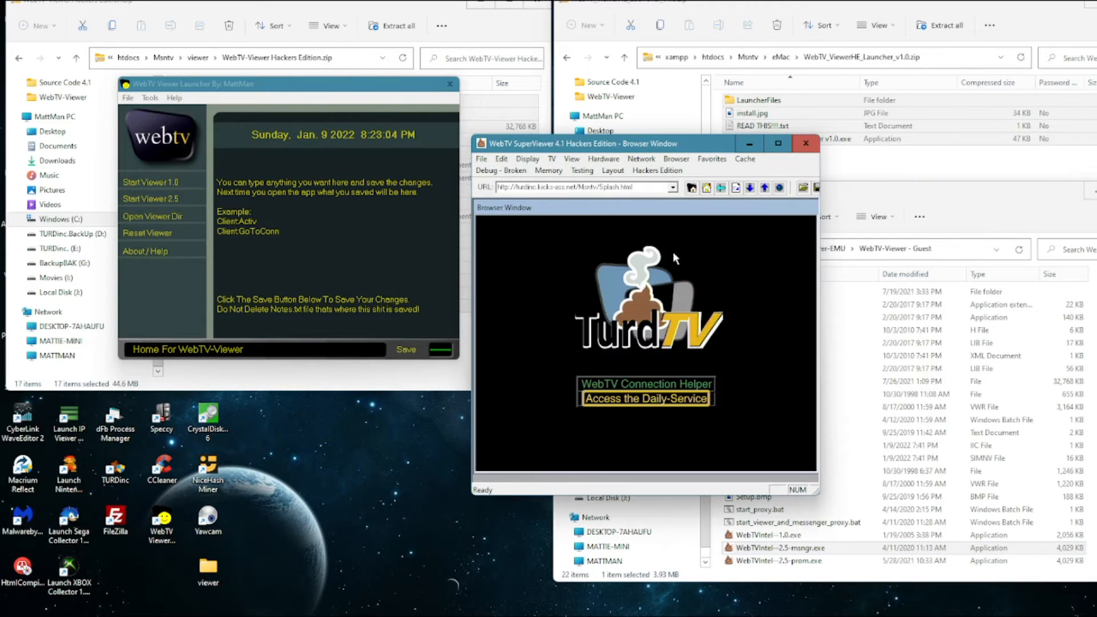
click(644, 391)
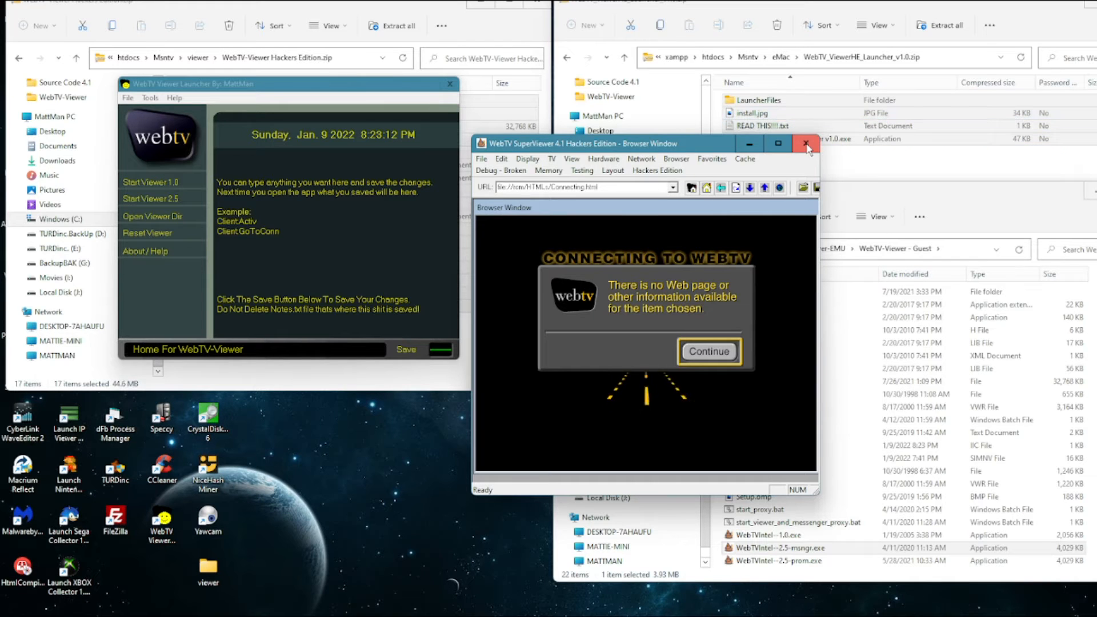
click(806, 143)
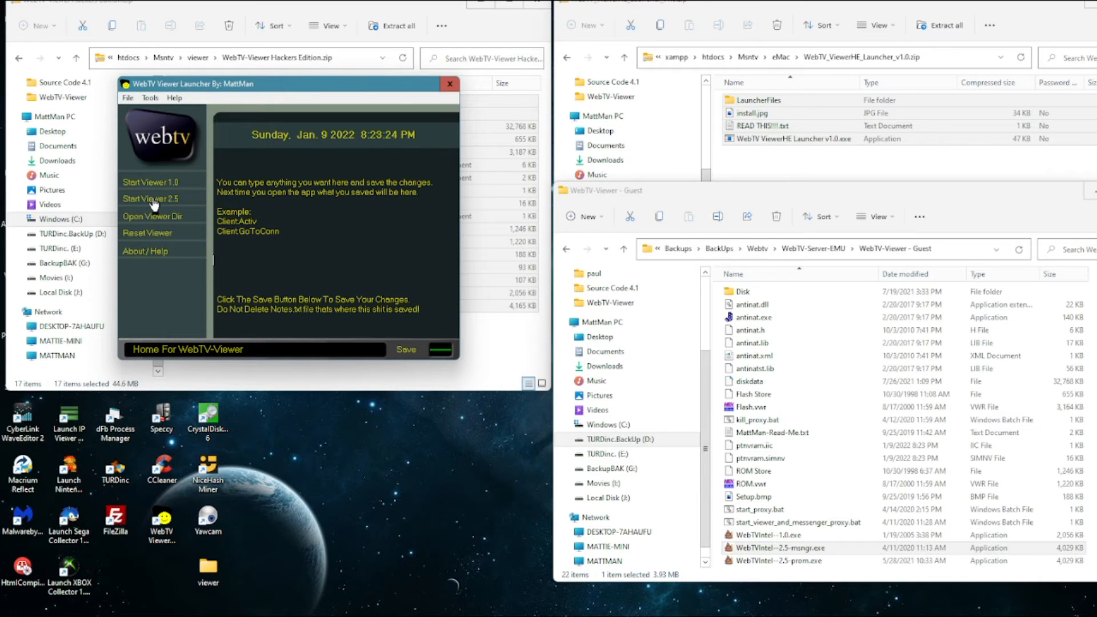
Step: Start viewer 2.5, connect via the HackTV MiniSrv preset, and drag the launcher aside
click(151, 199)
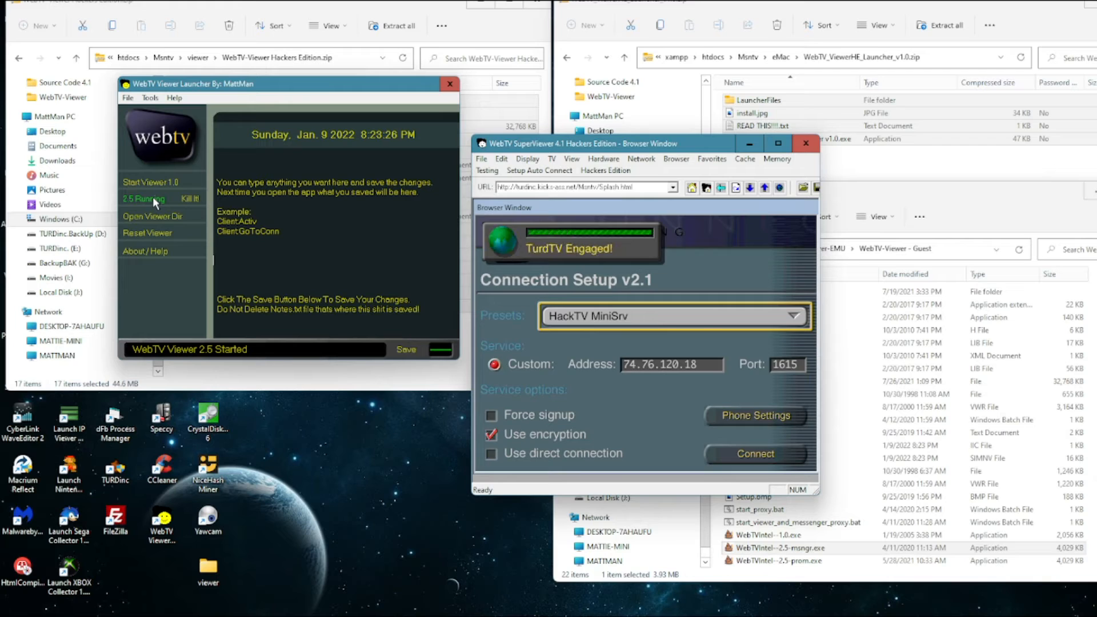
click(754, 453)
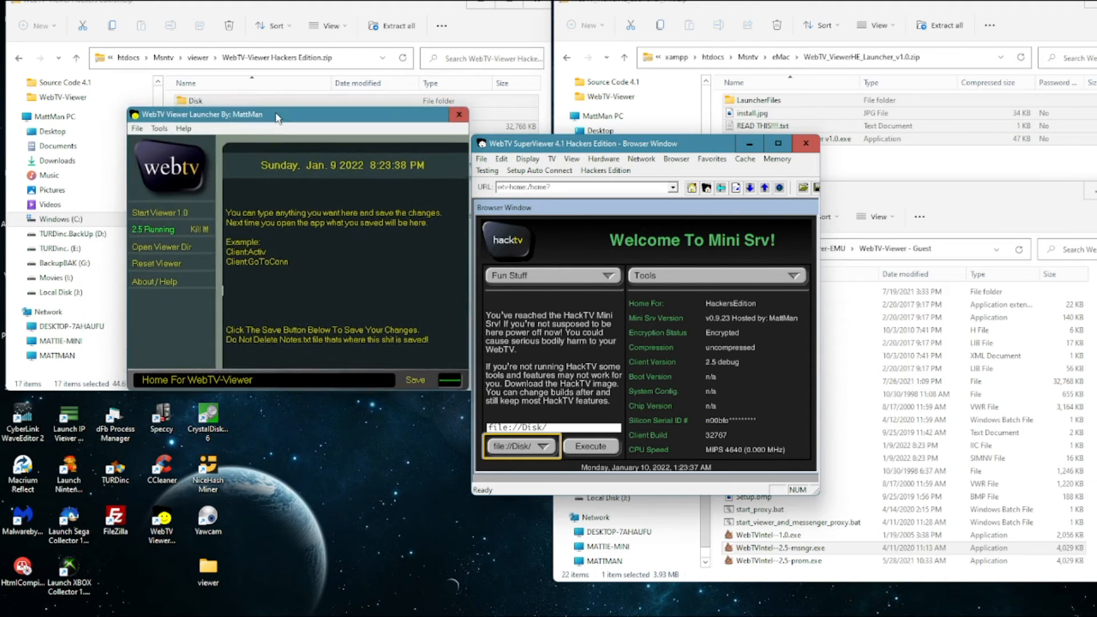
drag(276, 114, 276, 142)
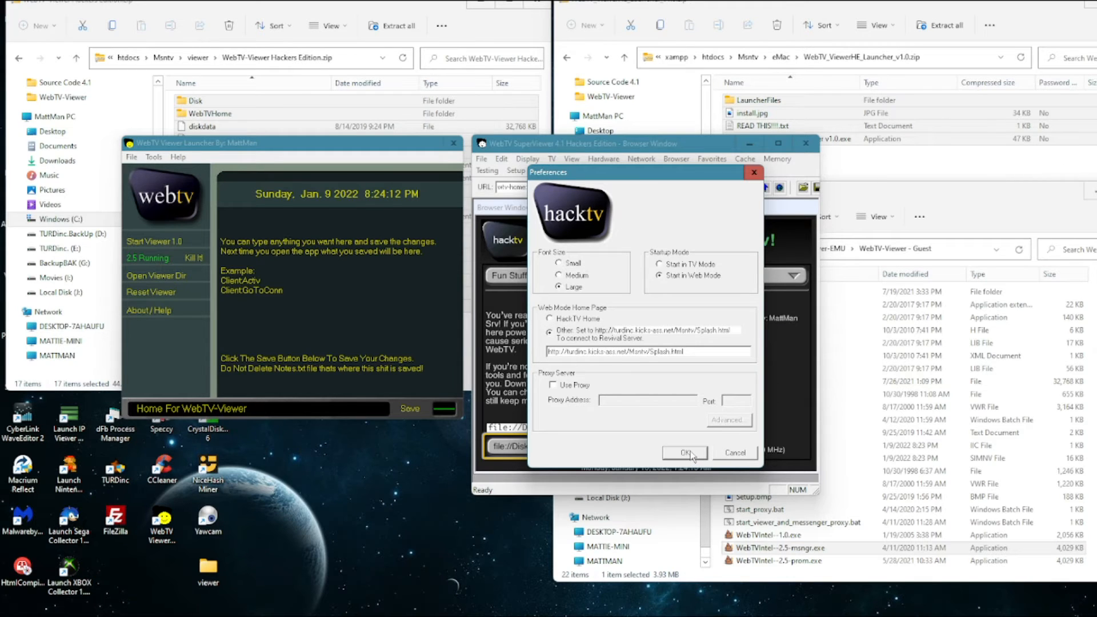
Step: Dismiss the Preferences dialog with OK and close the SuperViewer window
click(684, 452)
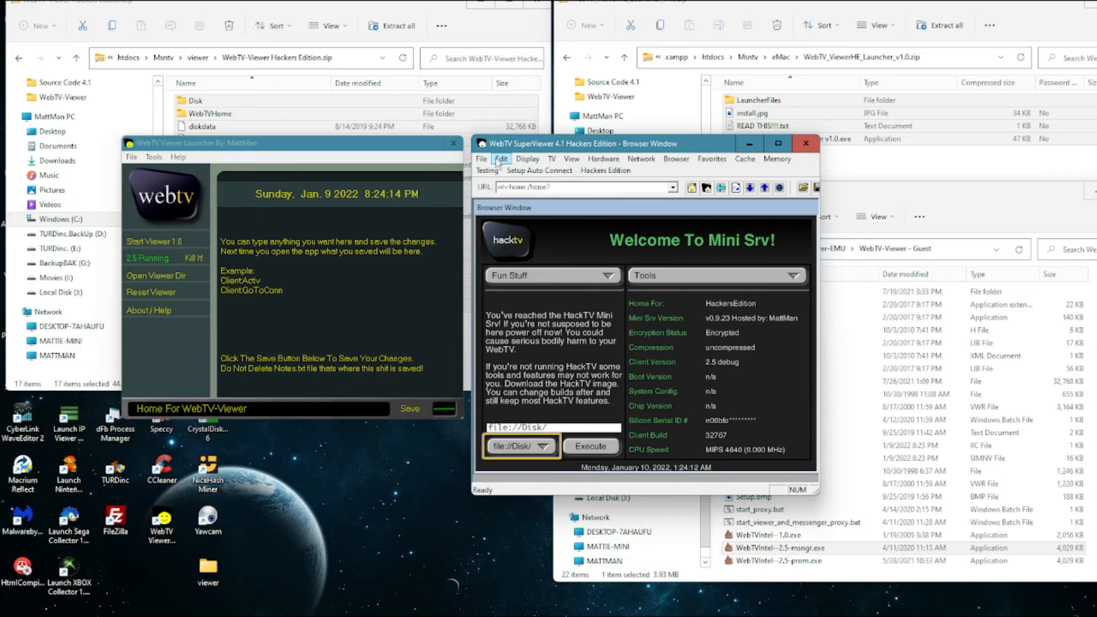
click(501, 159)
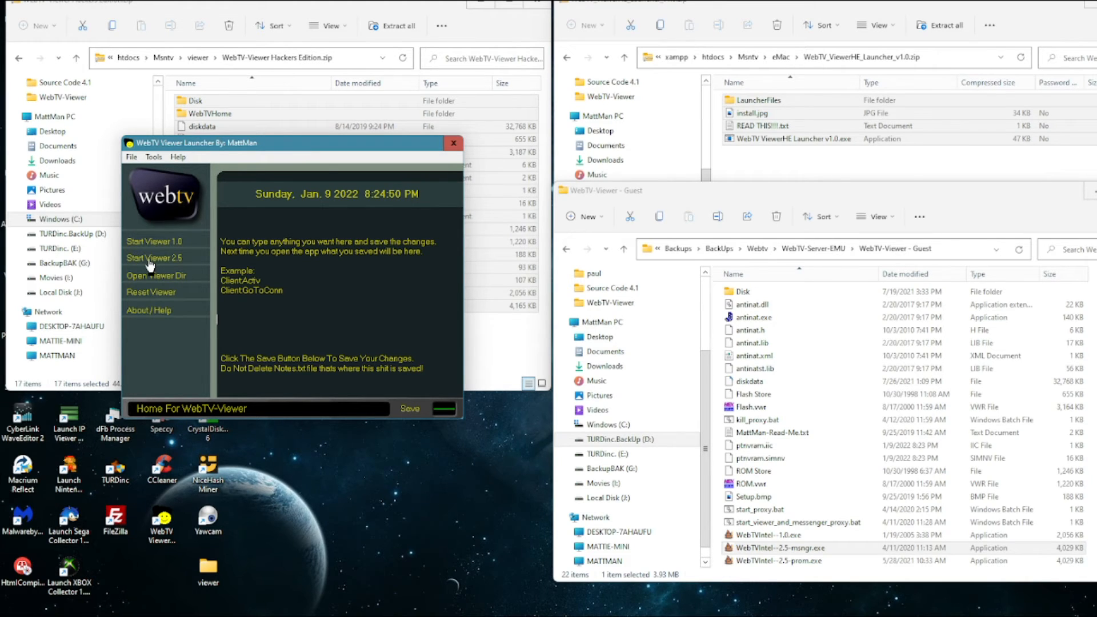
Step: Relaunch viewer 2.5 and connect with Zefie's MiniSrv preset to reach the ZefieTV welcome page
click(153, 258)
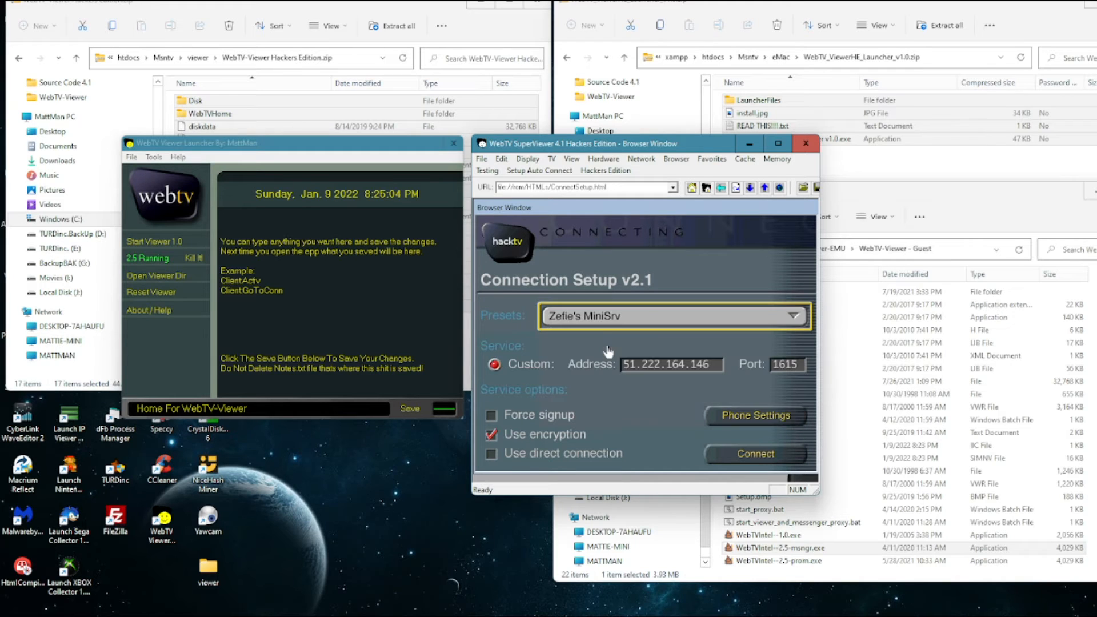
click(754, 453)
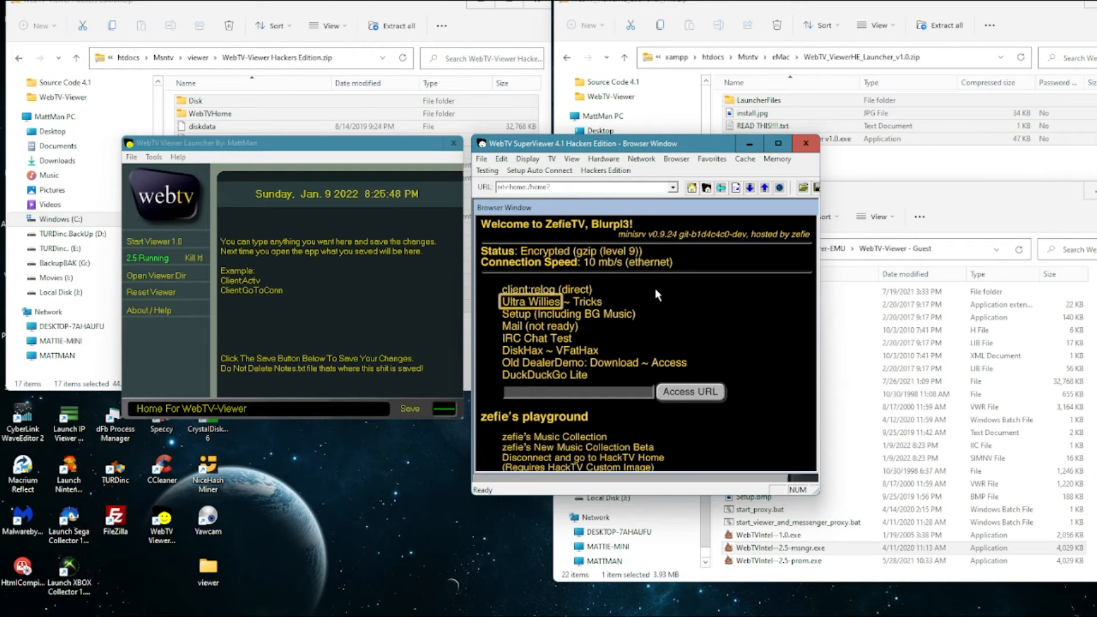
Step: Reconnect with the HackTV MiniSrv preset and open the Mini Srv Tools list
triple_click(581, 187)
text(file://disk/Browser/Games/Games.html)
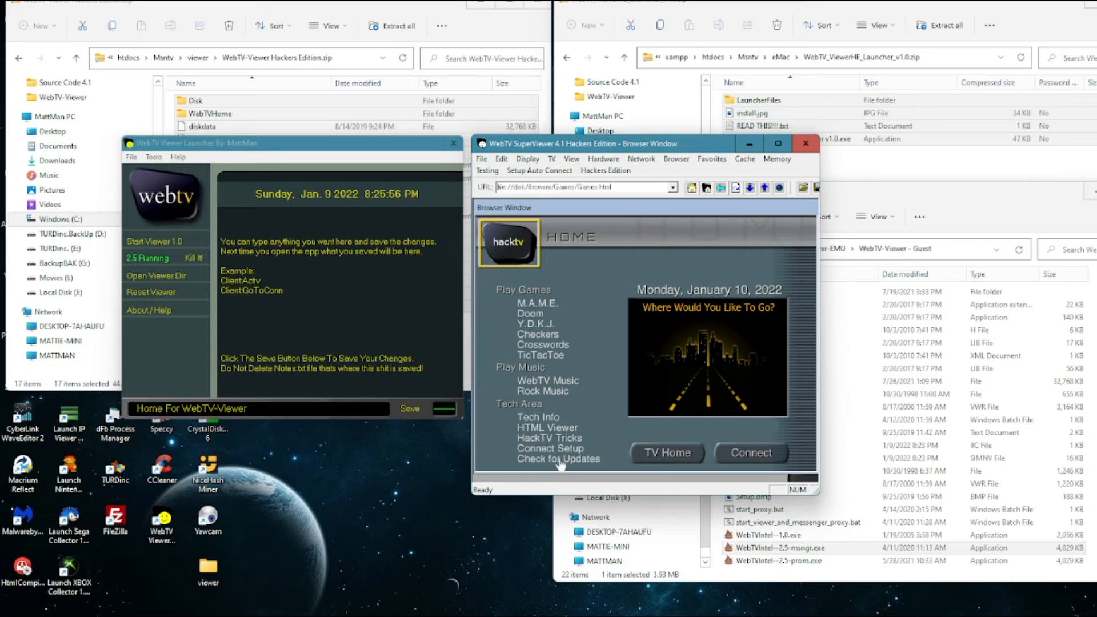
click(551, 449)
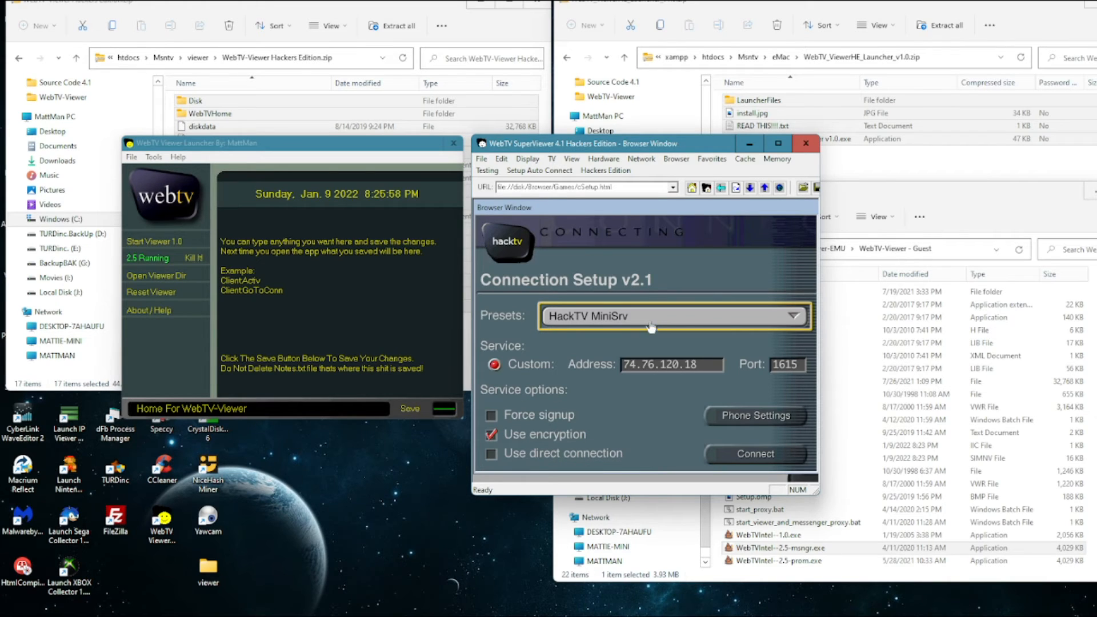
click(755, 453)
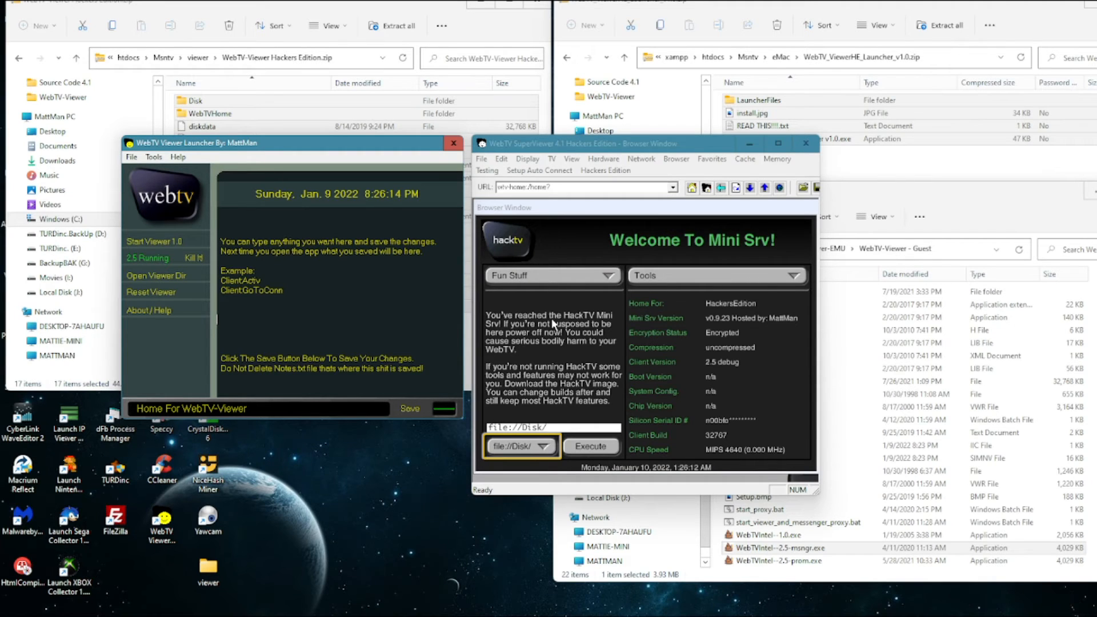
click(551, 275)
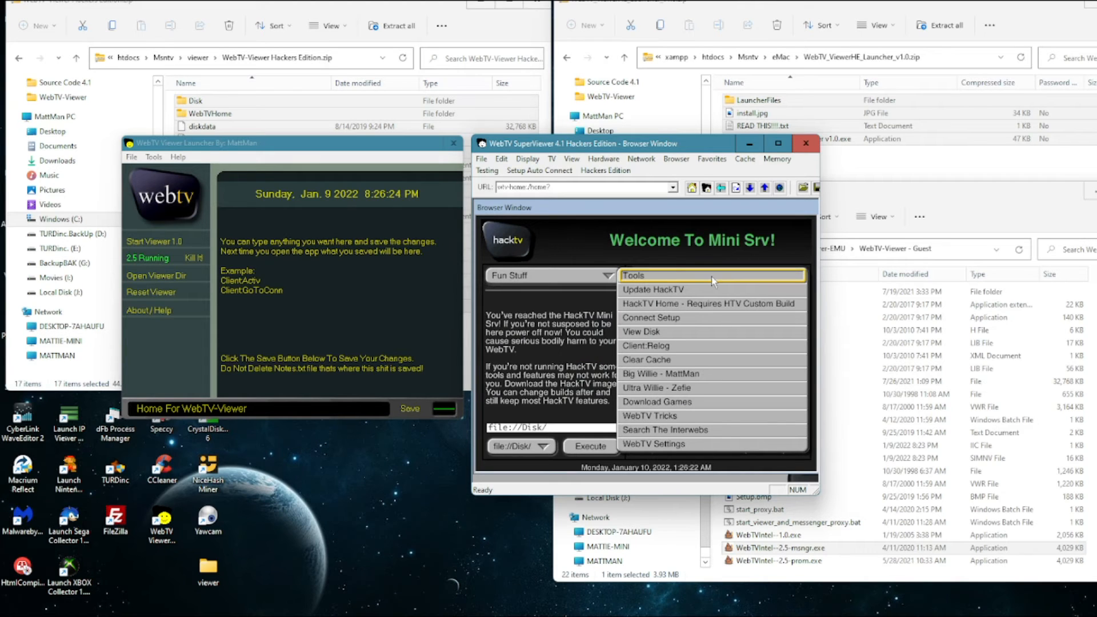
mouse_move(675, 359)
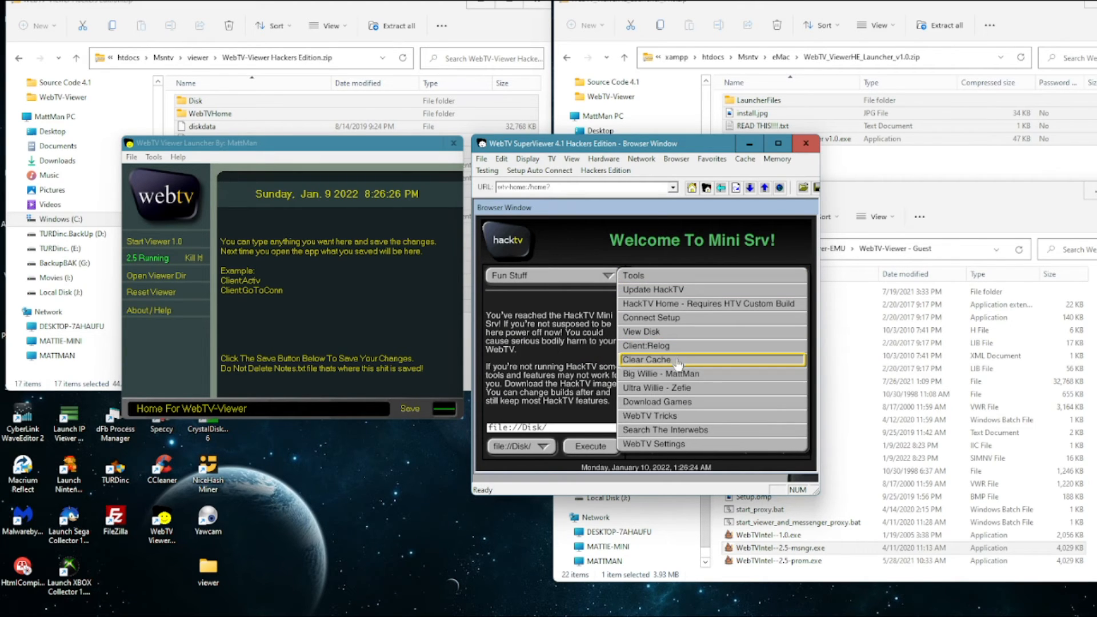
mouse_move(668, 331)
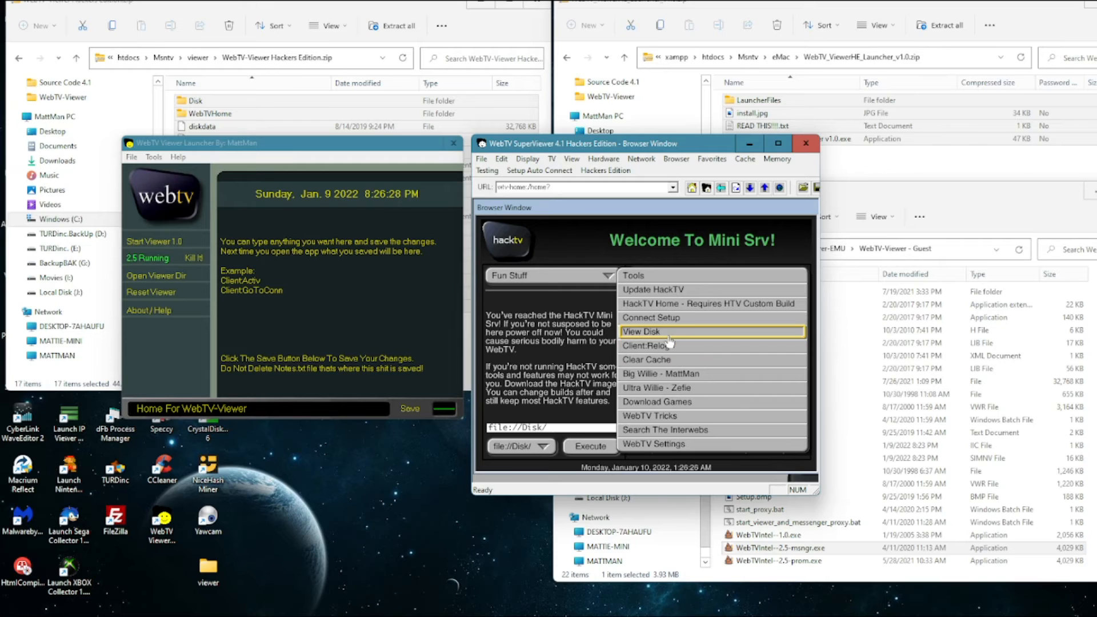
mouse_move(669, 317)
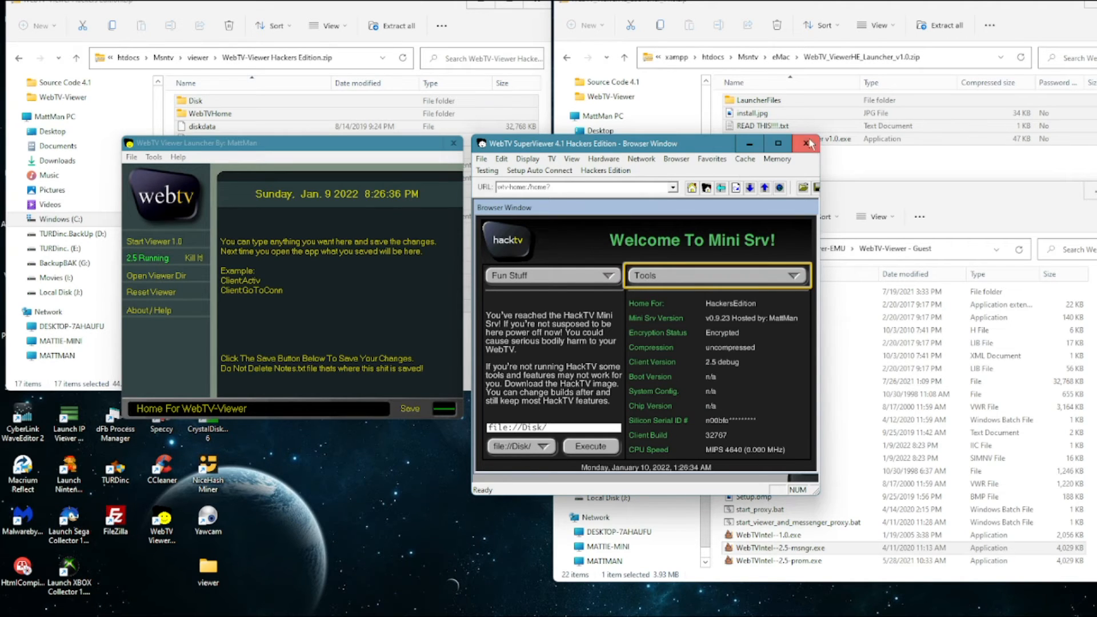
mouse_move(807, 144)
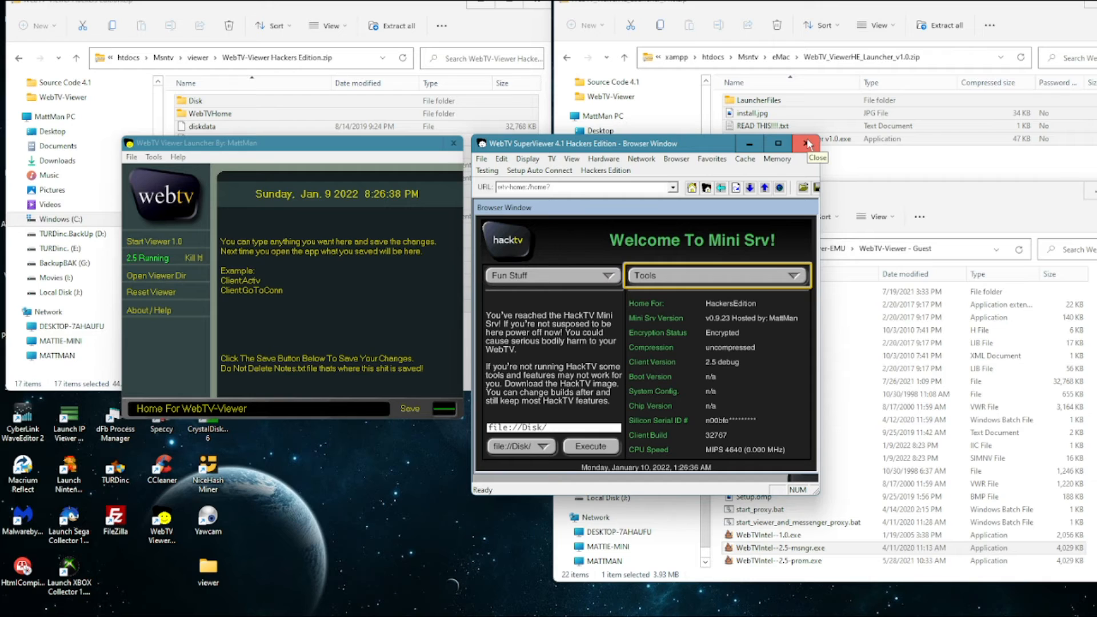
mouse_move(568, 373)
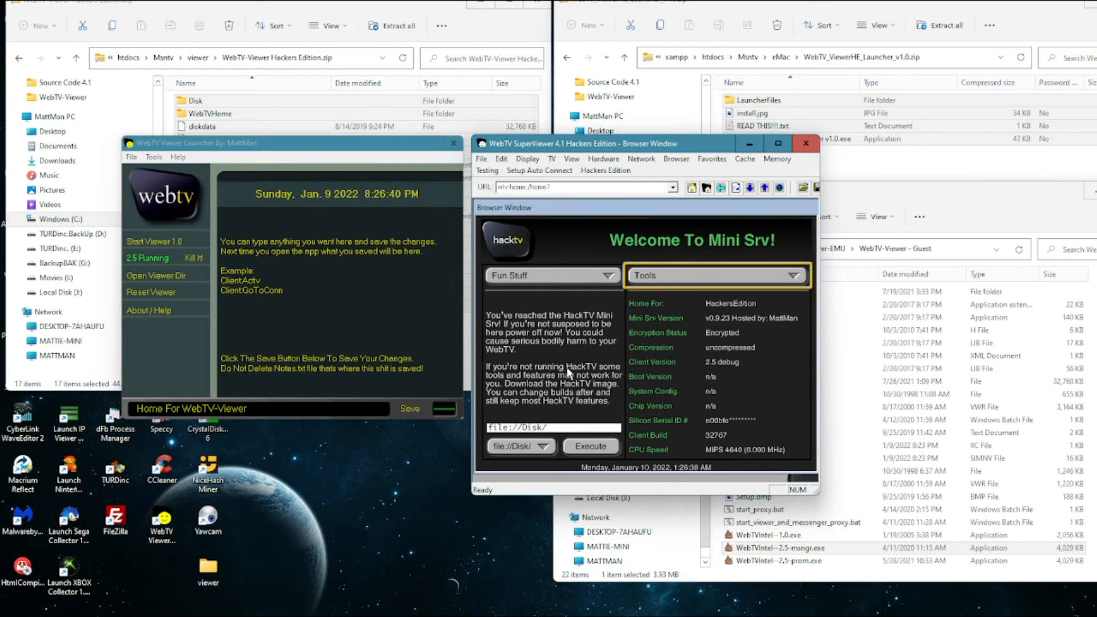
mouse_move(623, 151)
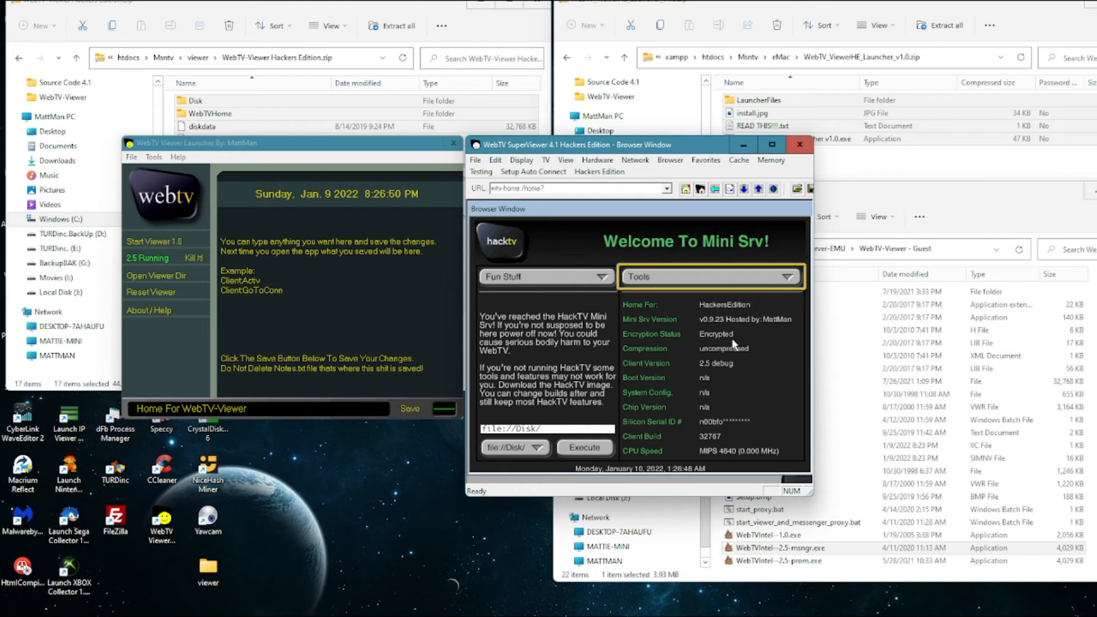
mouse_move(739, 310)
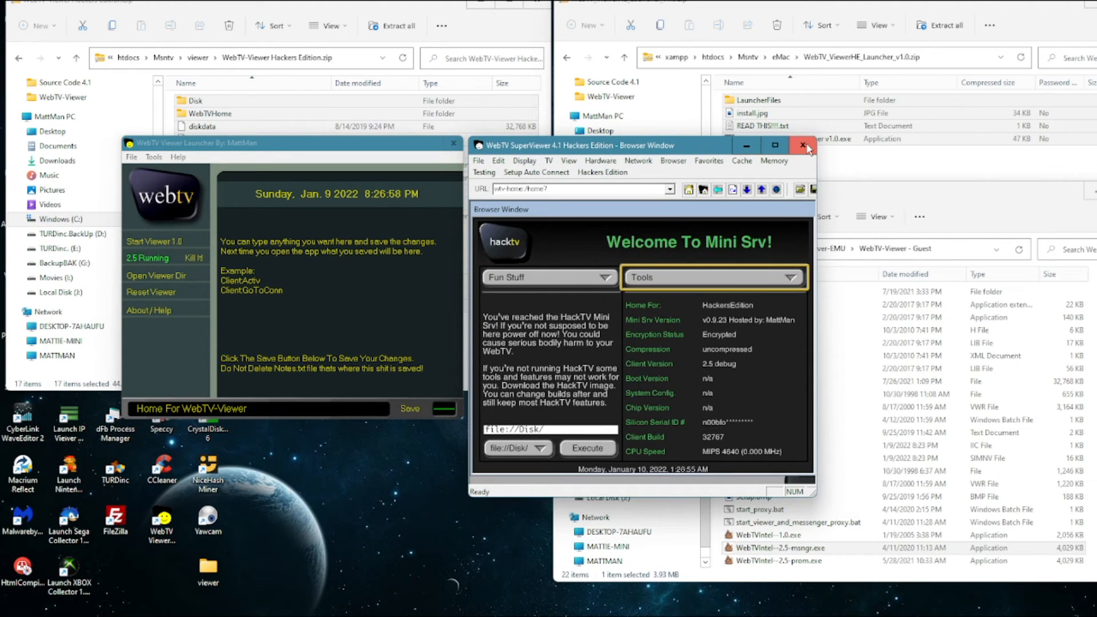
Step: Close SuperViewer and its launcher, then select ROM.vwr in the viewer folder
click(806, 146)
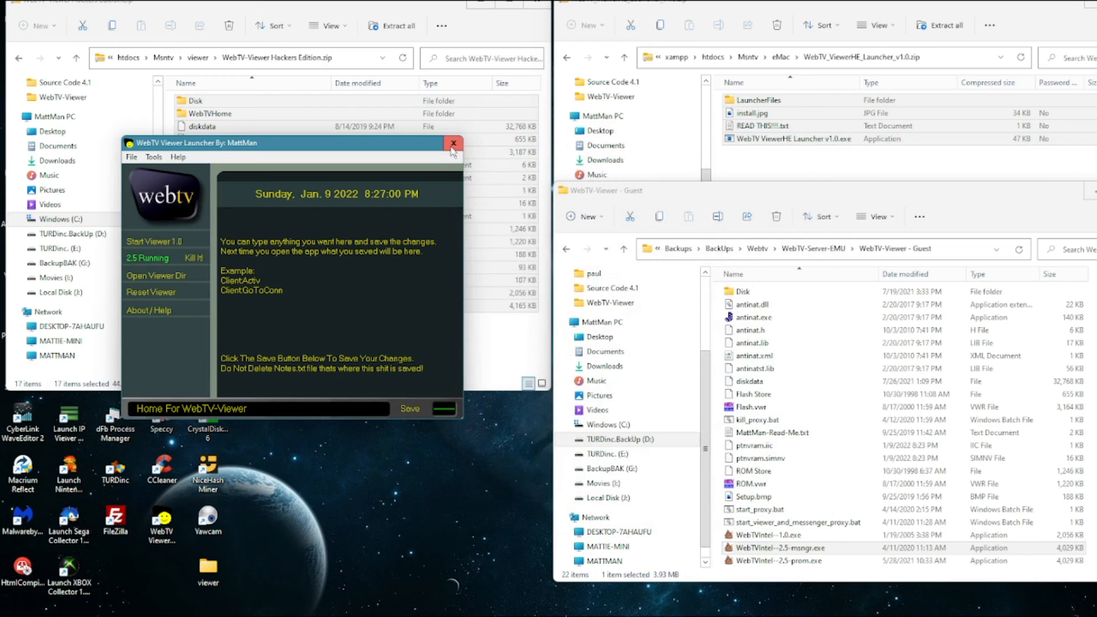
click(452, 143)
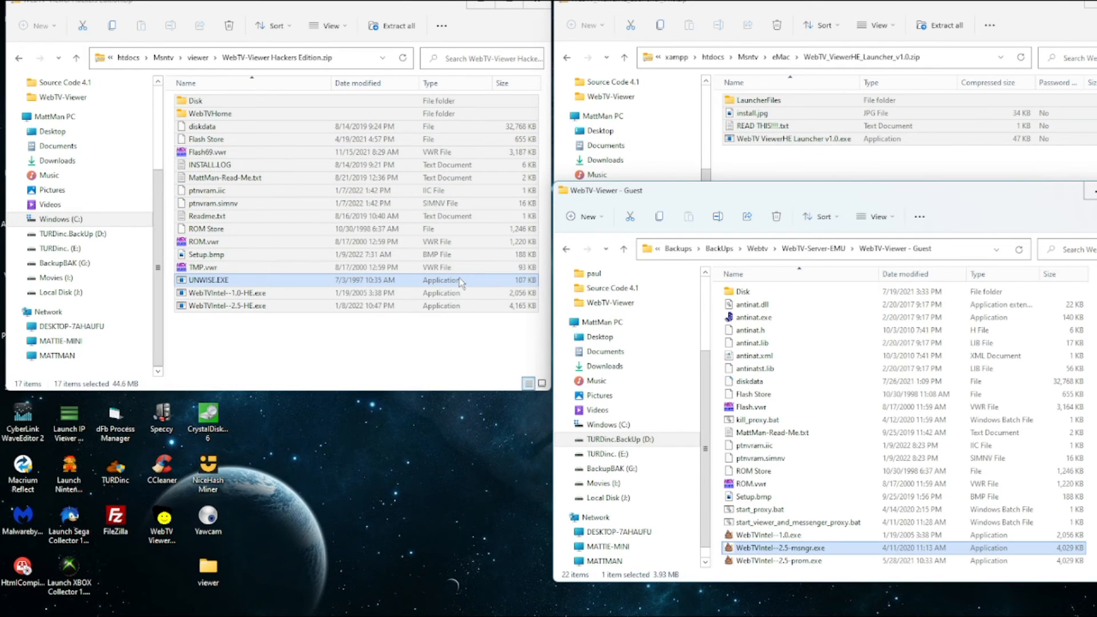
click(283, 333)
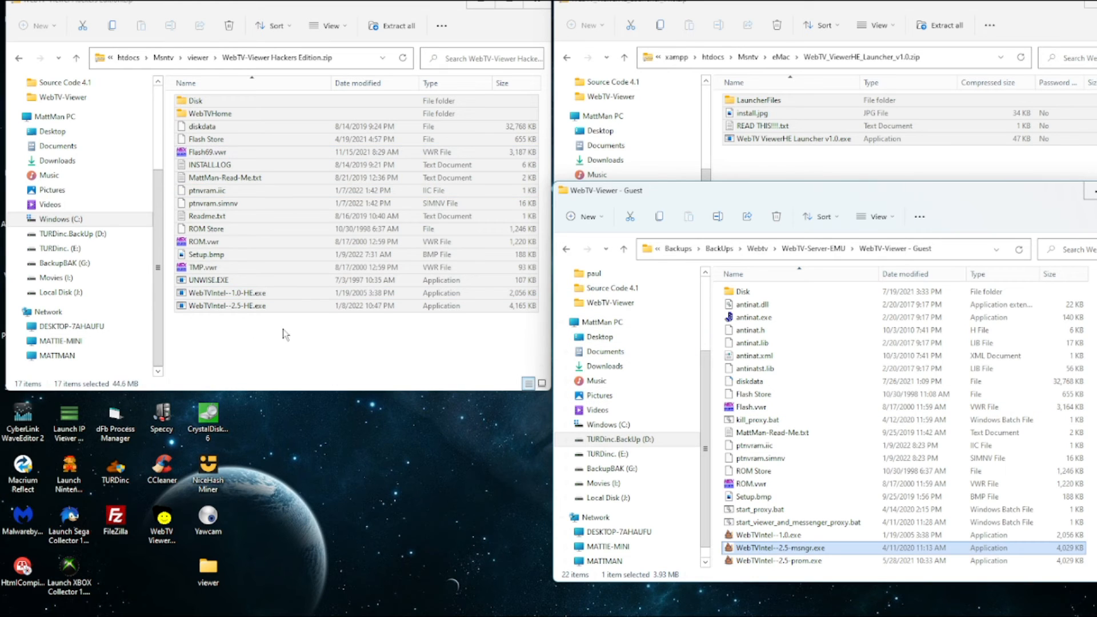
click(208, 571)
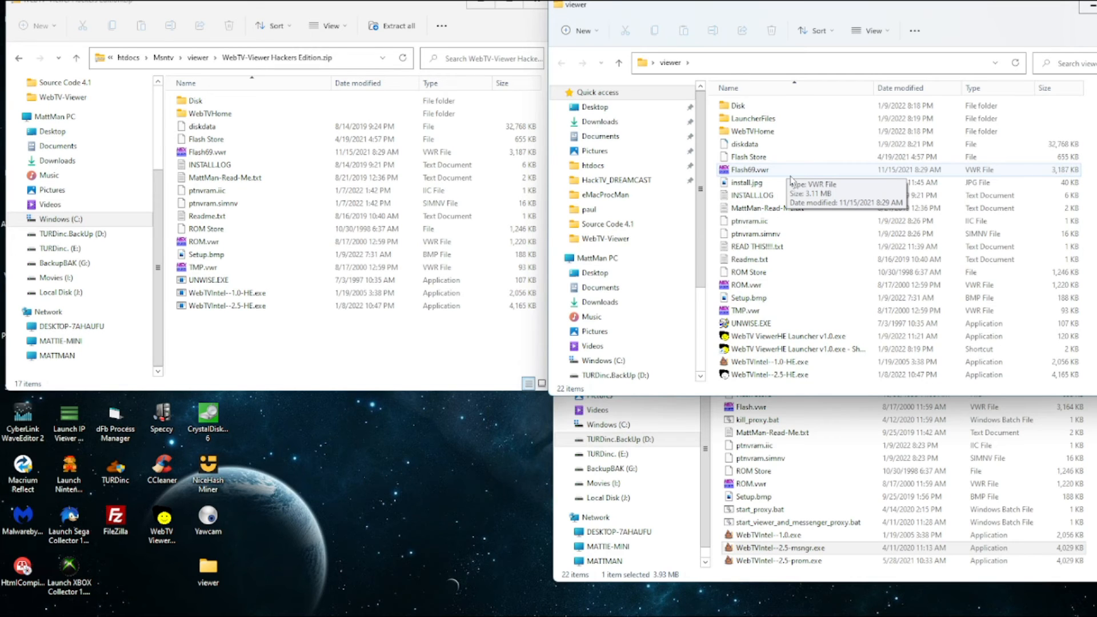
mouse_move(794, 183)
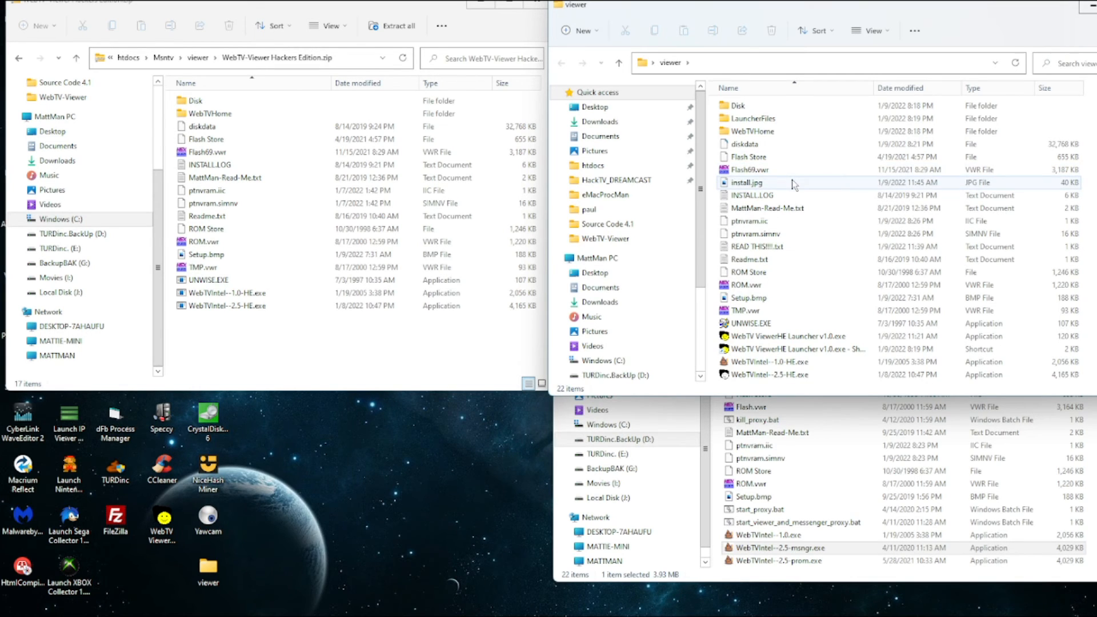
mouse_move(749, 169)
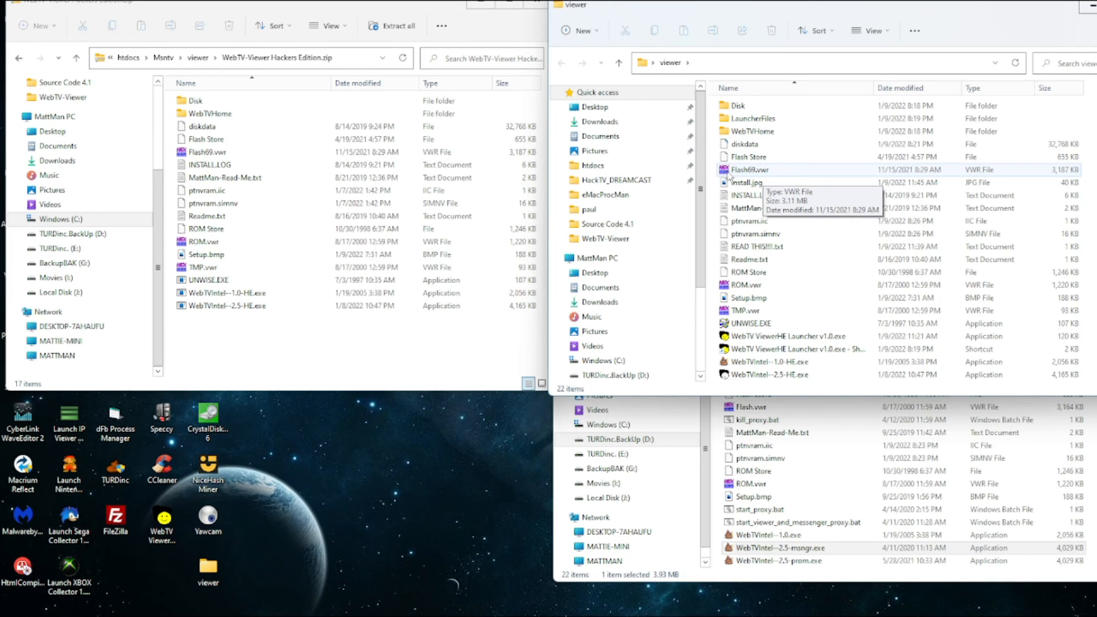
click(745, 284)
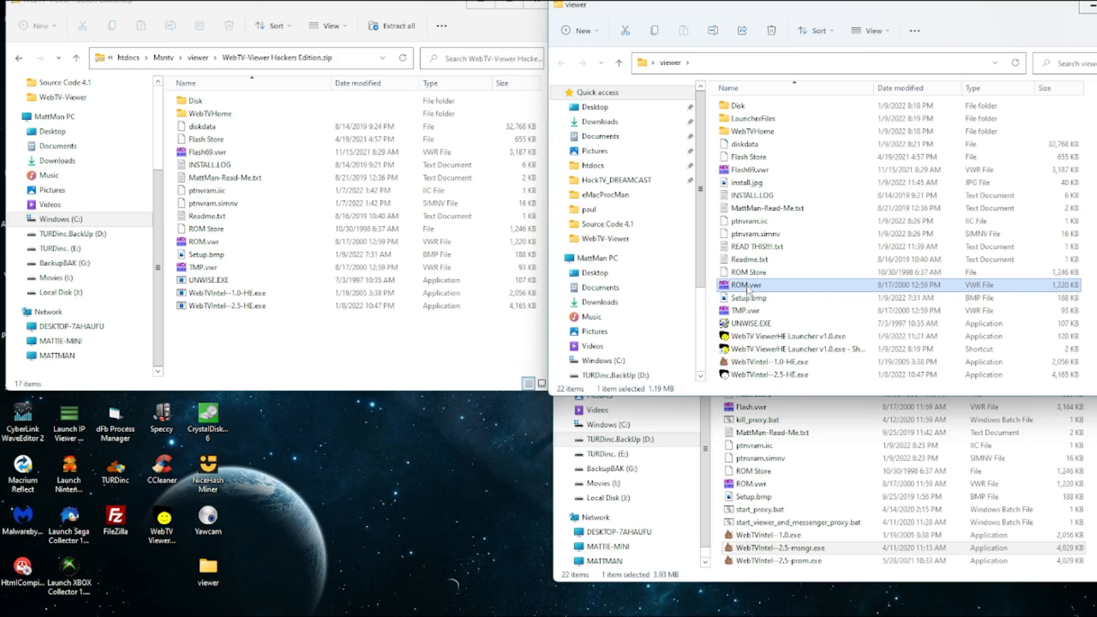
Step: Open ROM.vwr and WebTVIntel--2.5-HE.exe in WinHex and scroll to the wtv-client strings
double_click(745, 285)
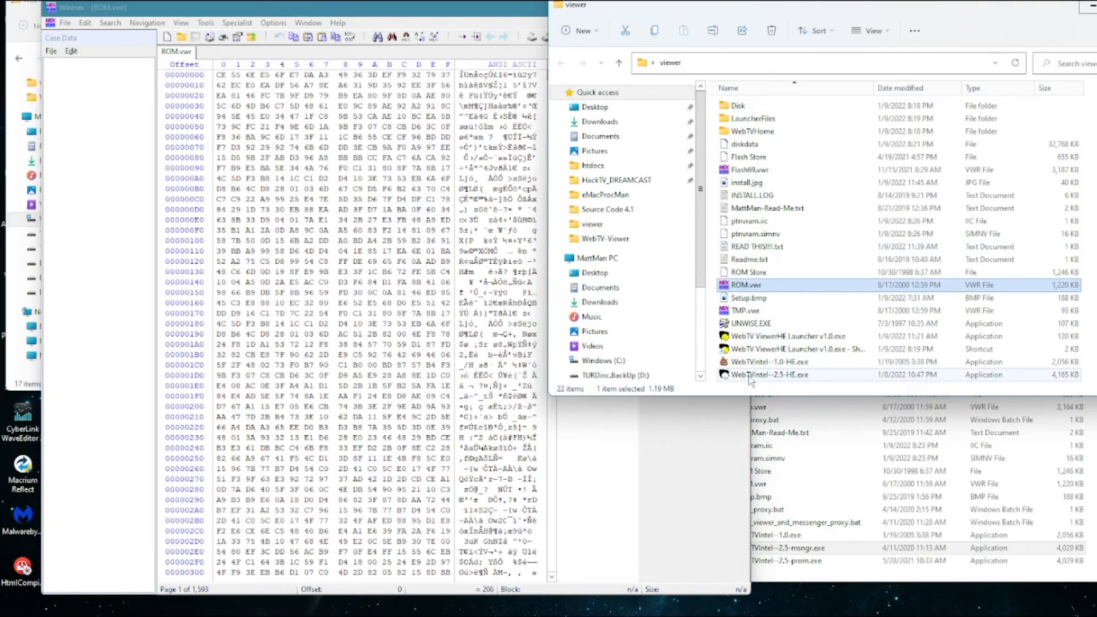
click(777, 374)
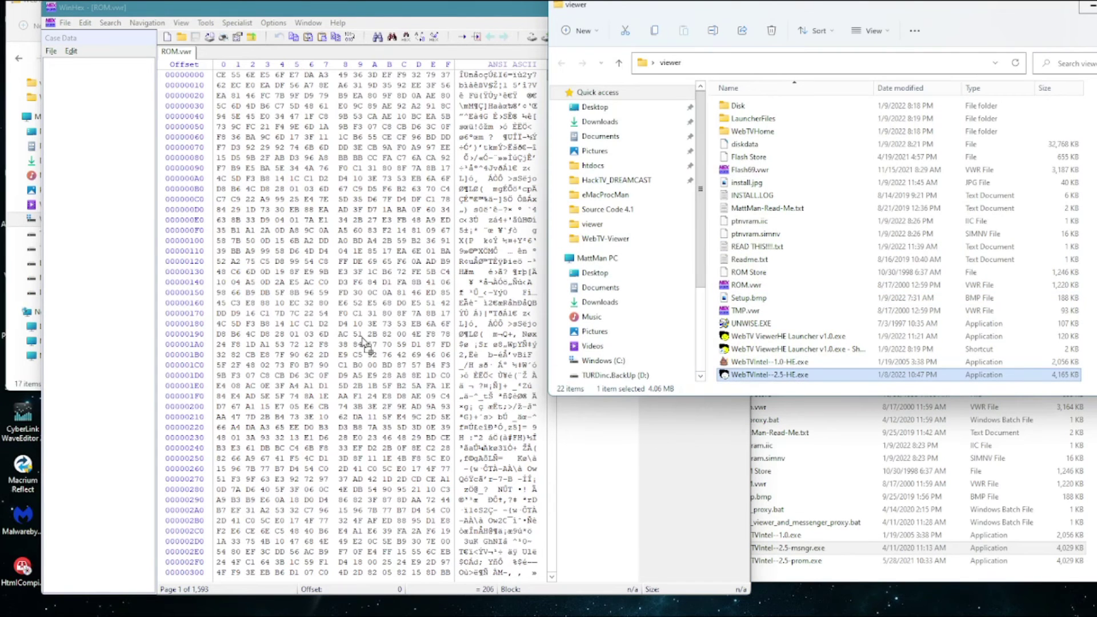
double_click(767, 374)
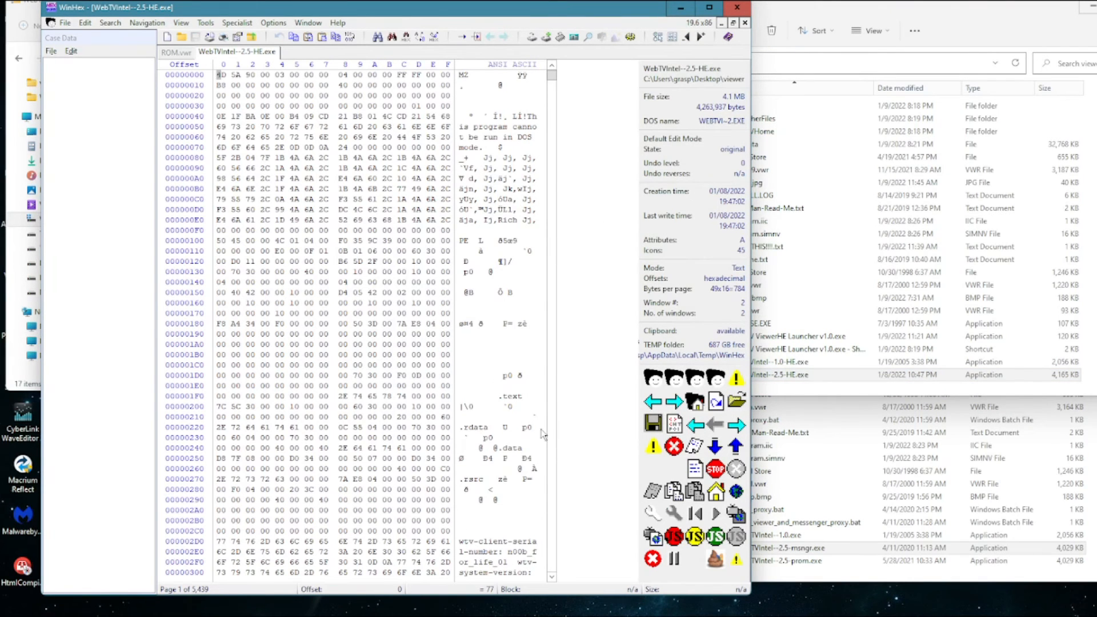
scroll(down, 3)
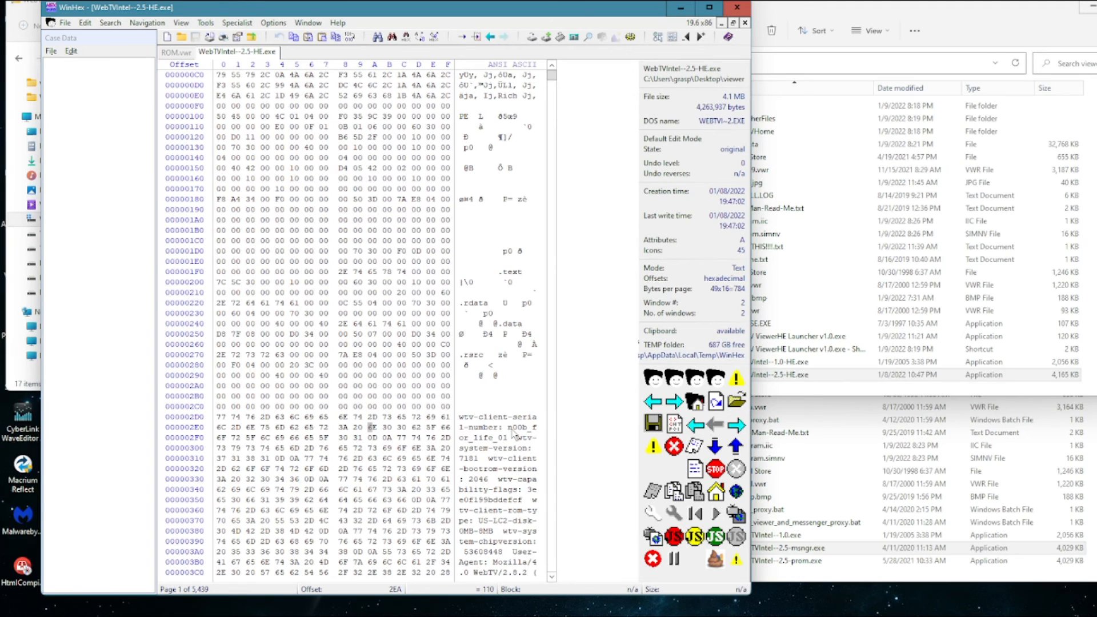
Step: Overtype the wtv-client serial number in the ASCII pane so it reads 'poop_f…'
text(0)
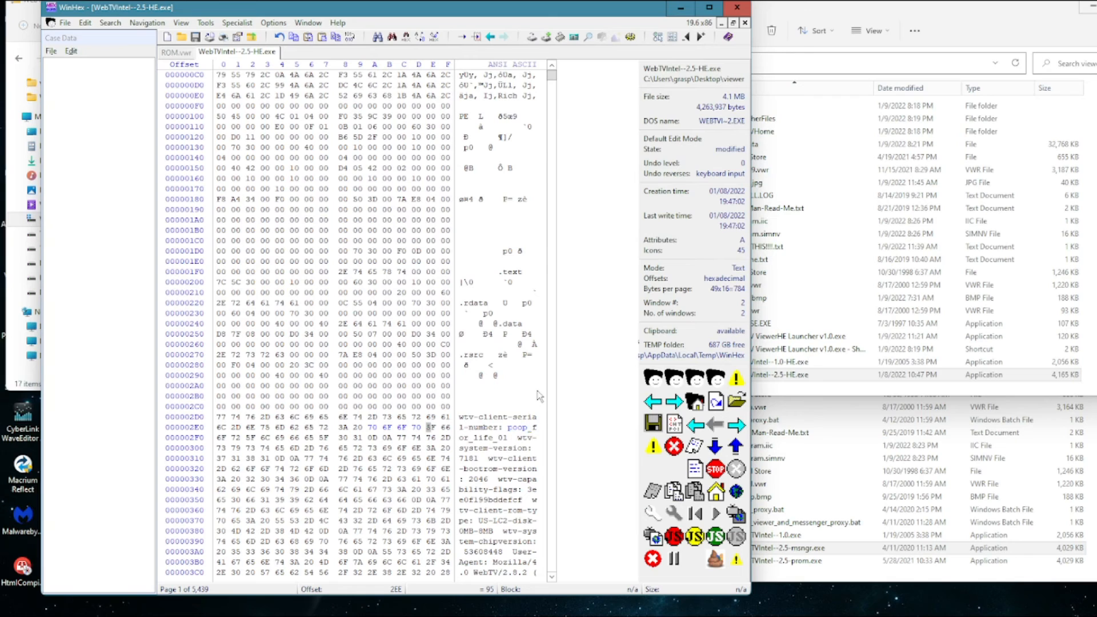
mouse_move(512, 444)
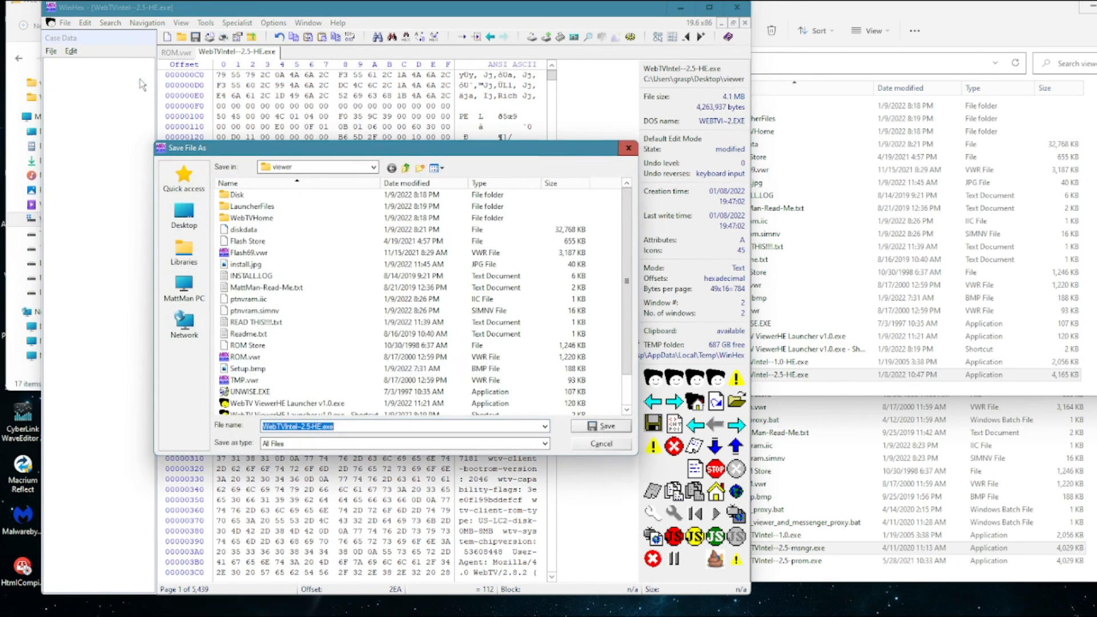
Step: Save the edited executable as WebTVIntel--2.5-HEx.exe
click(322, 426)
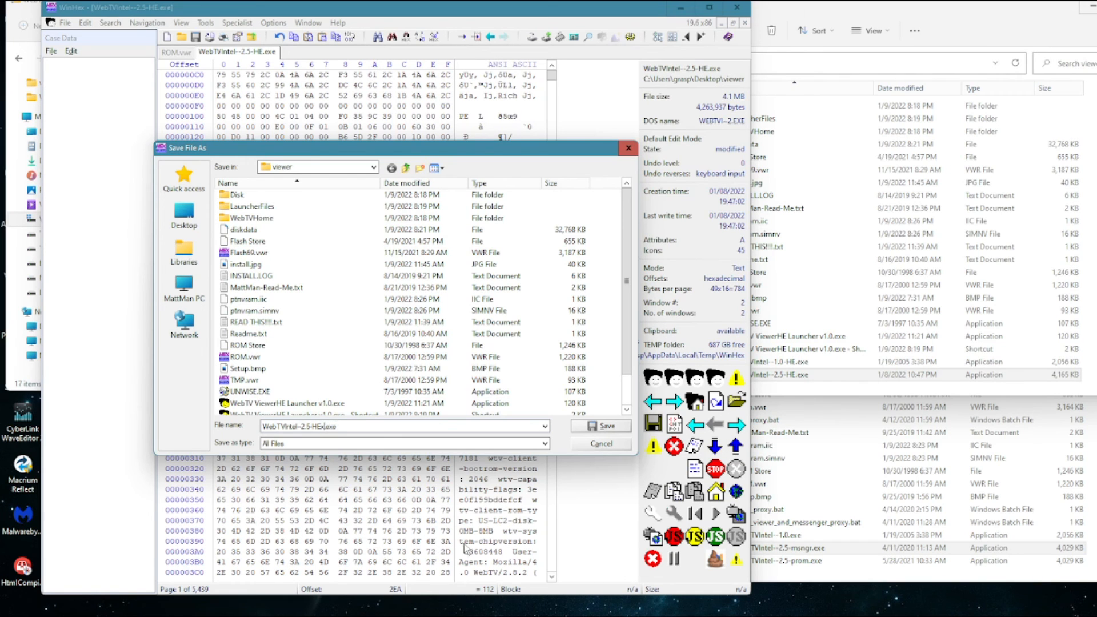
click(606, 425)
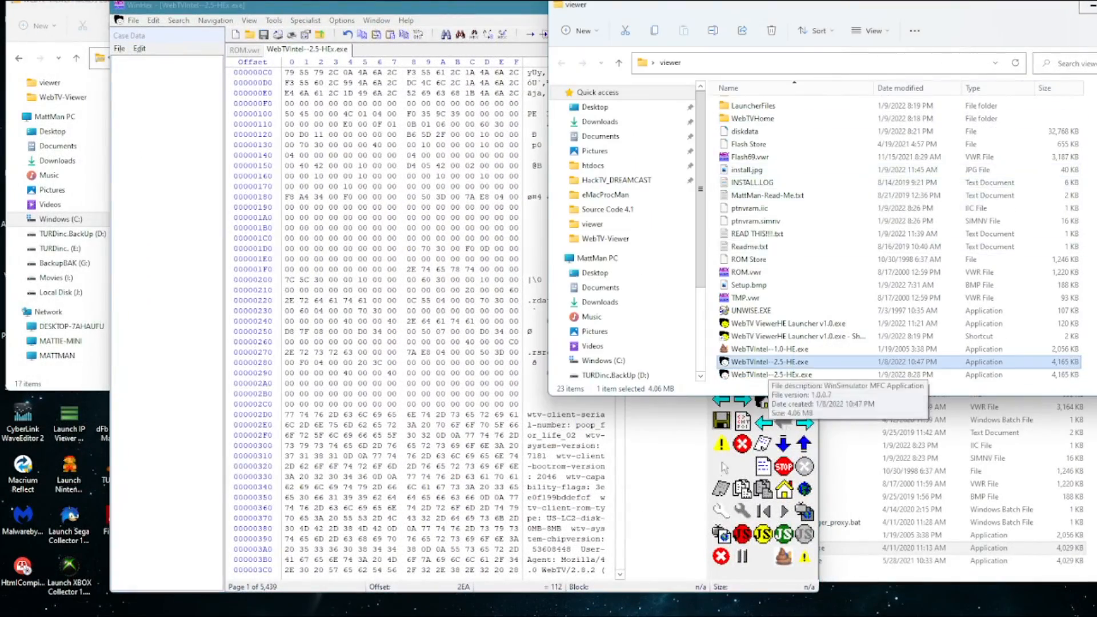
Step: Launch WebTVIntel--2.5-HEx.exe and connect to HackTV MiniSrv's registration welcome page
click(773, 374)
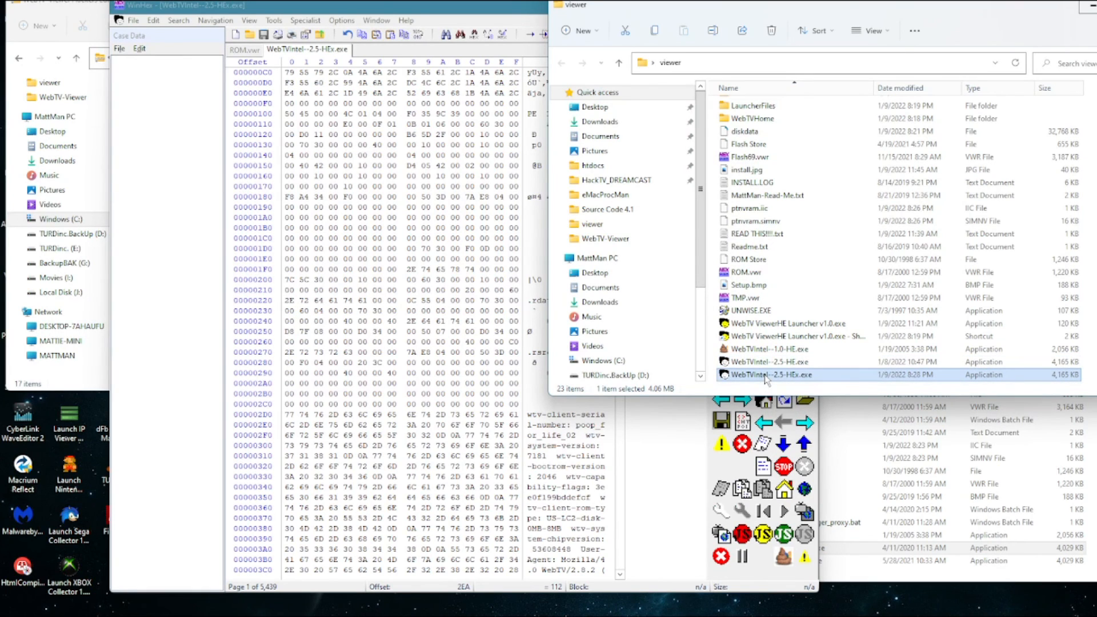
double_click(769, 375)
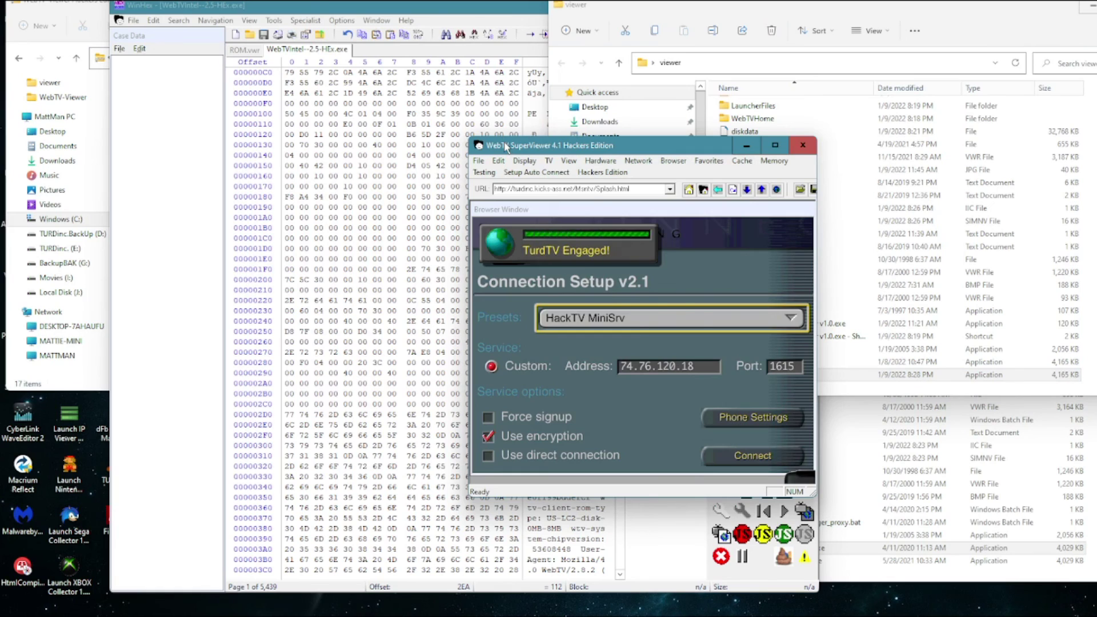
click(752, 455)
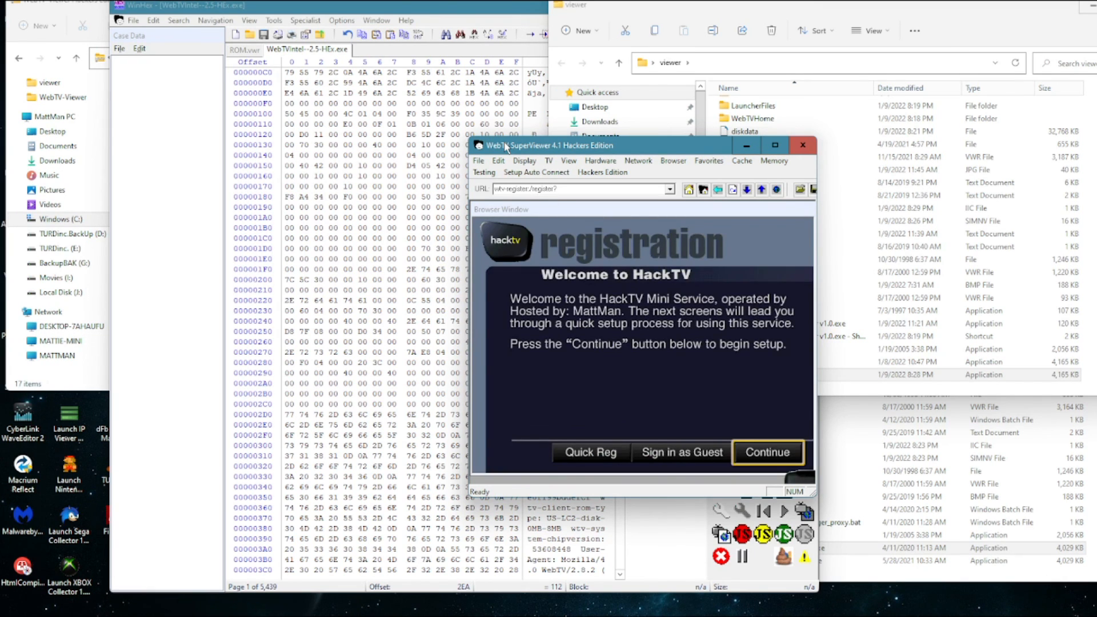
mouse_move(529, 308)
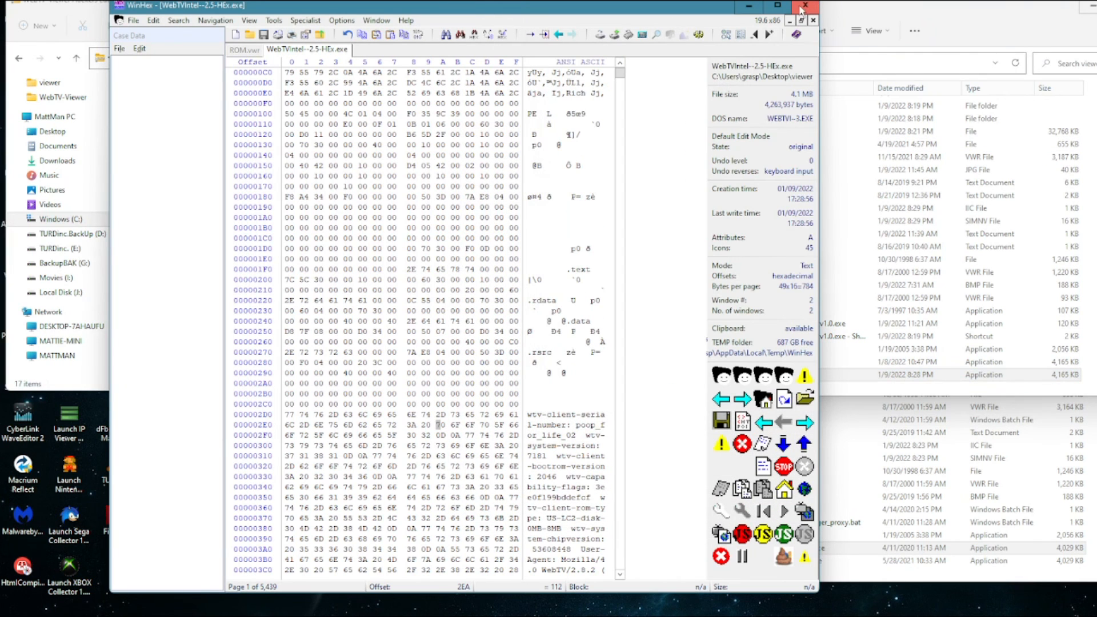
Step: Exit WinHex, leaving the viewer folder showing in File Explorer
click(806, 6)
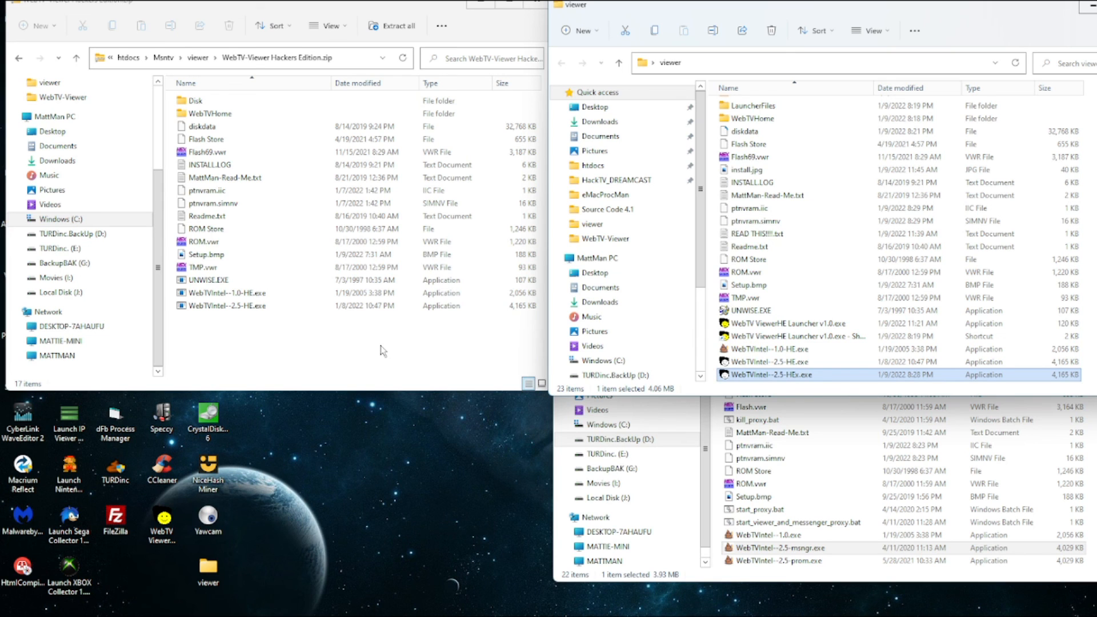
mouse_move(389, 395)
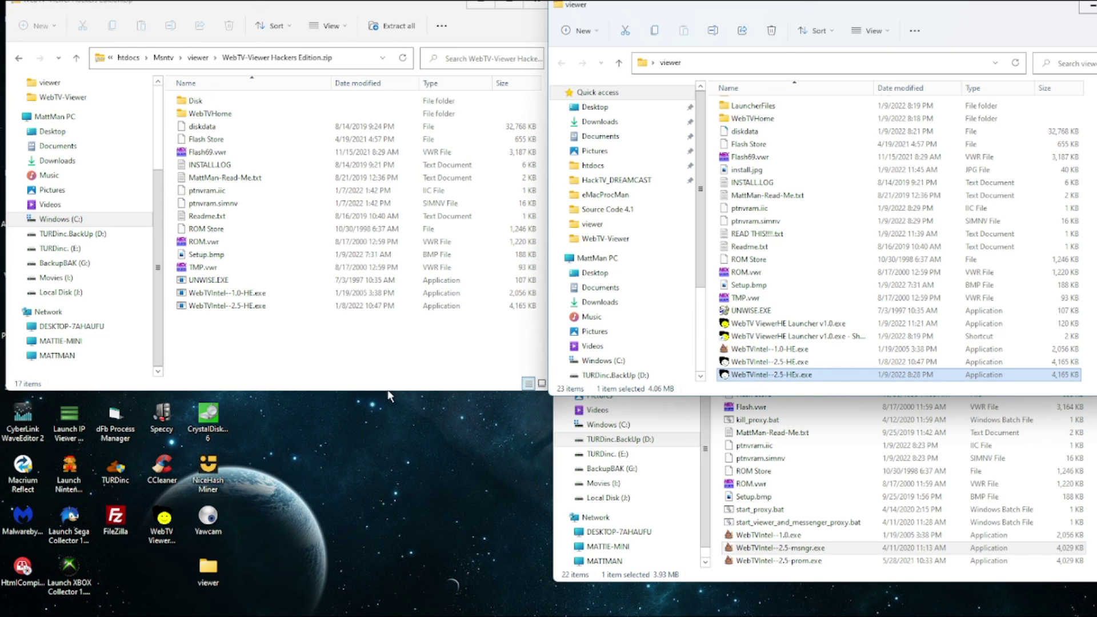